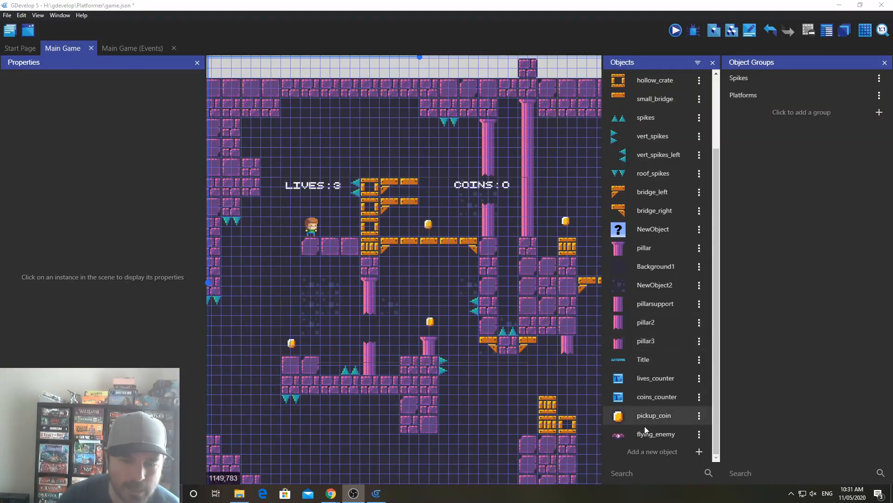
Step: Open the flying_enemy object editor, inspect its fly animation, and close without changes
{"action": "double_click", "coordinate": [656, 434]}
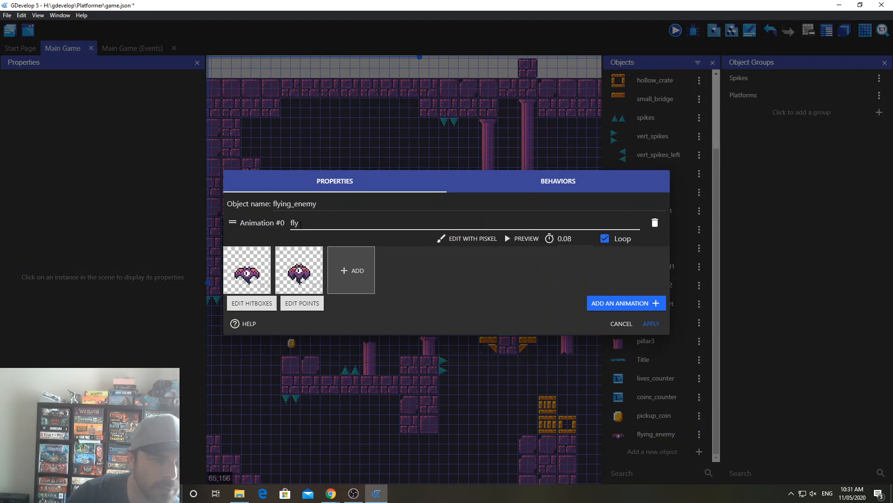
{"action": "double_click", "coordinate": [294, 222]}
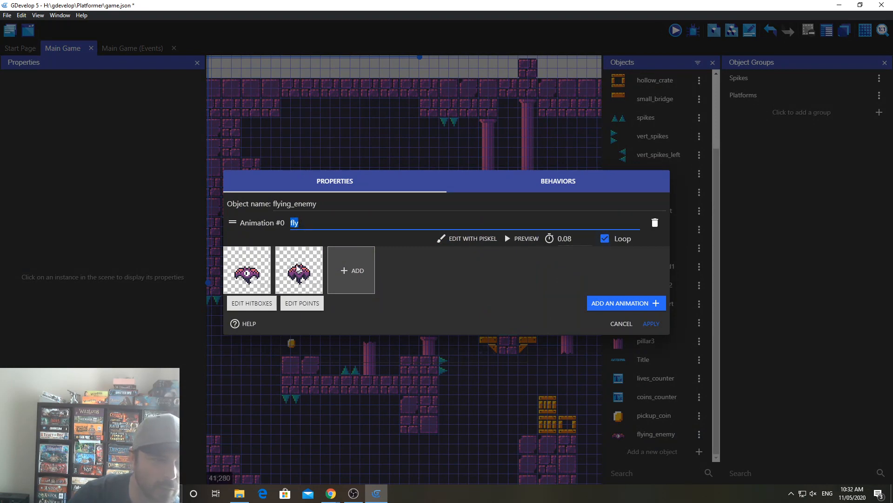
{"action": "left_click", "coordinate": [621, 323]}
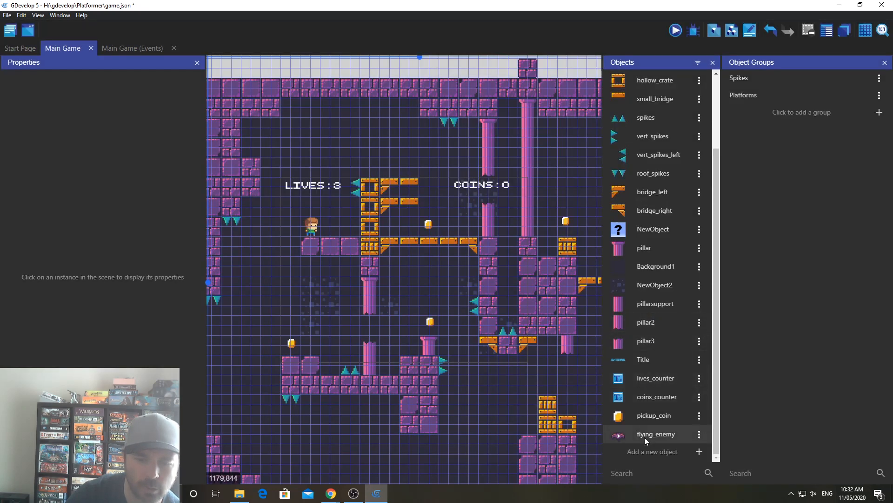
Step: Replace flying_enemy's old variable with a 'direction' object variable set to 'left'
{"action": "right_click", "coordinate": [657, 433]}
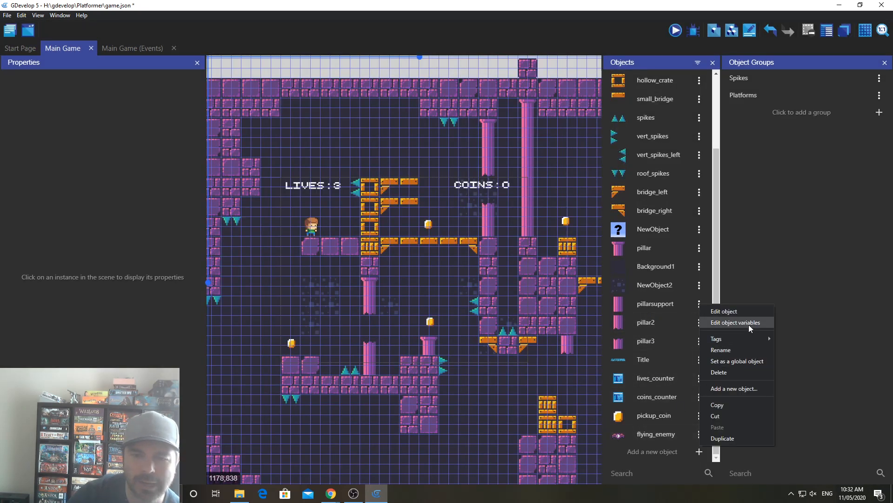
{"action": "left_click", "coordinate": [736, 322]}
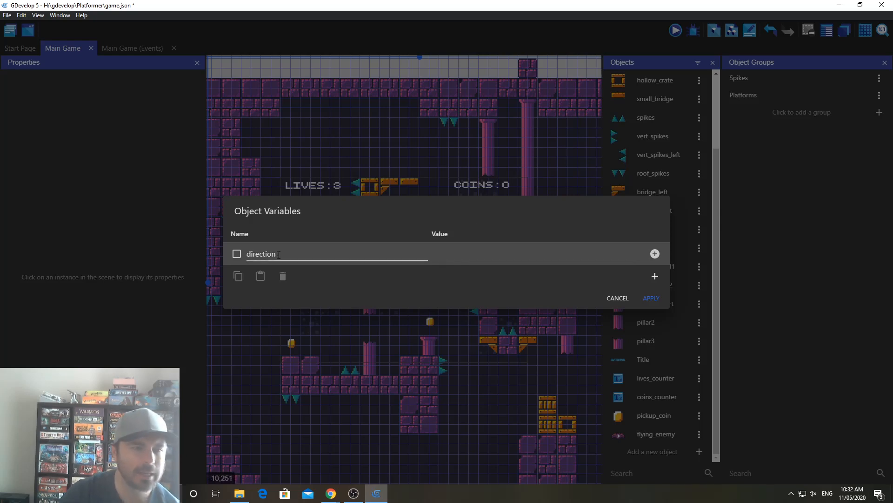
{"action": "double_click", "coordinate": [261, 254]}
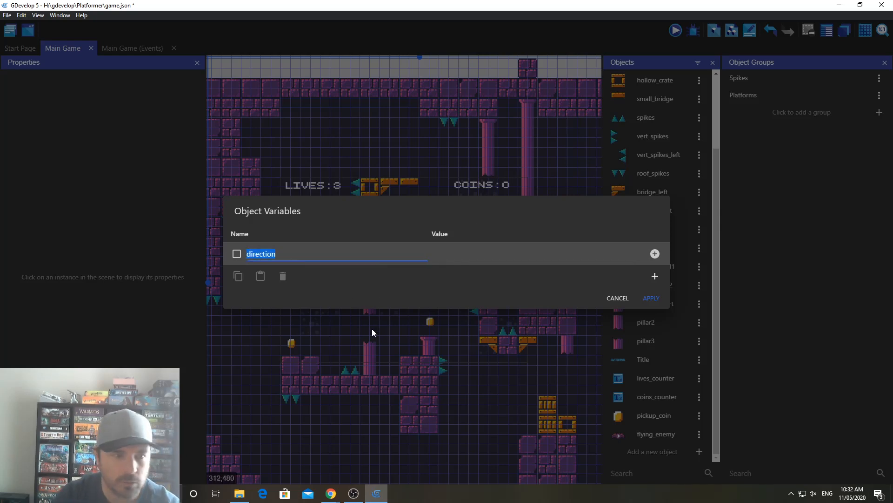
{"action": "left_click", "coordinate": [283, 276]}
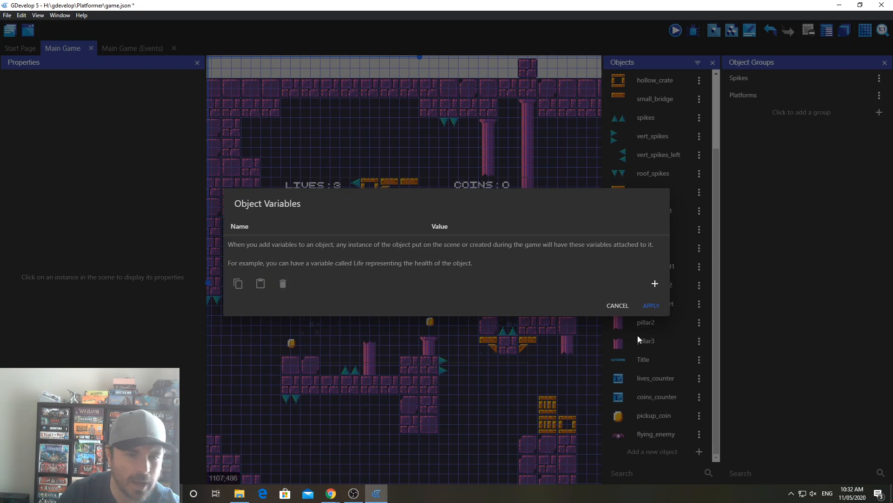
{"action": "left_click", "coordinate": [654, 283]}
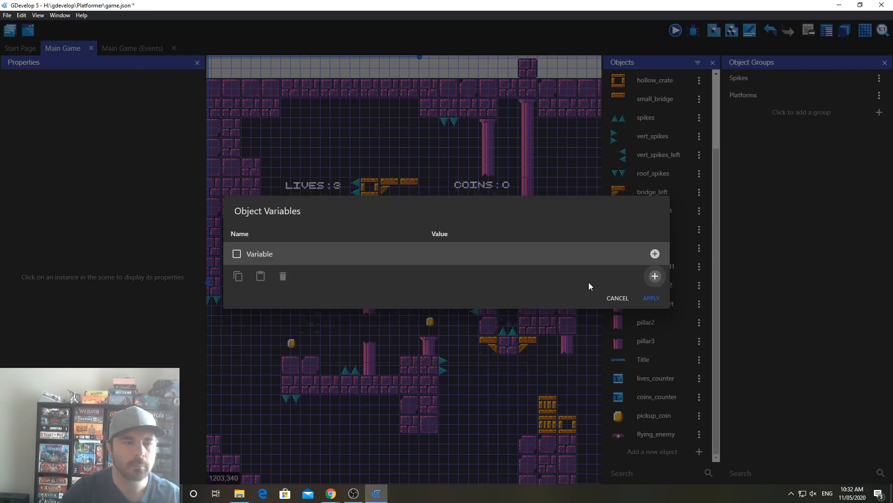
{"action": "type", "text": "direction"}
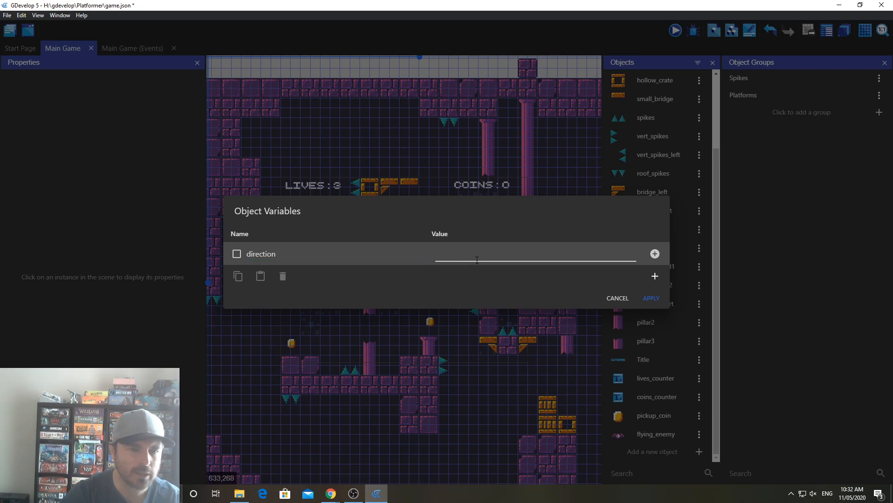
{"action": "left_click", "coordinate": [535, 253]}
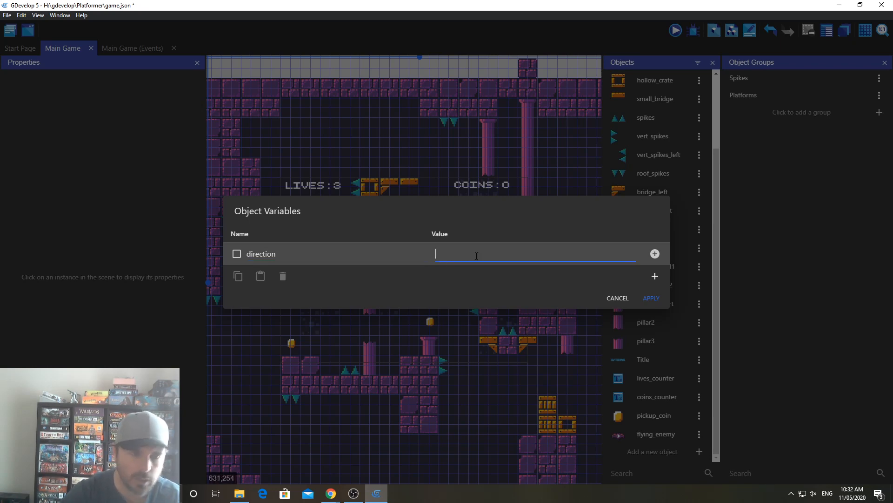
{"action": "type", "text": "left"}
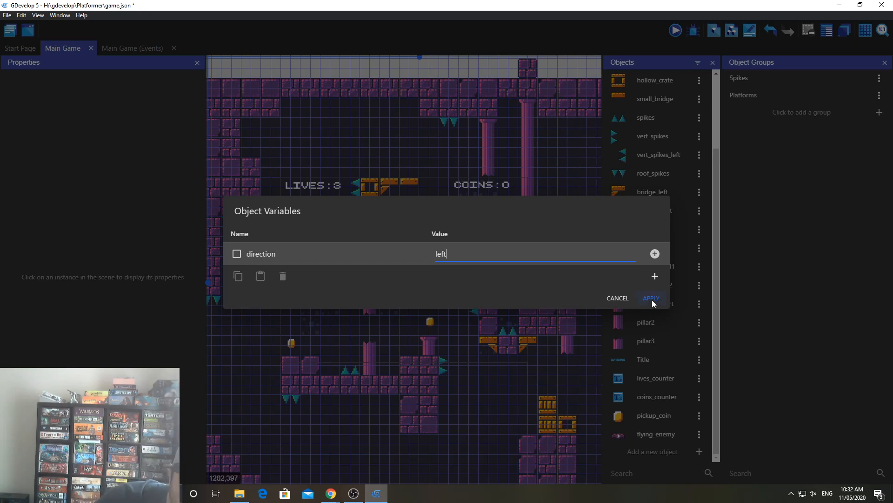
{"action": "left_click", "coordinate": [651, 297]}
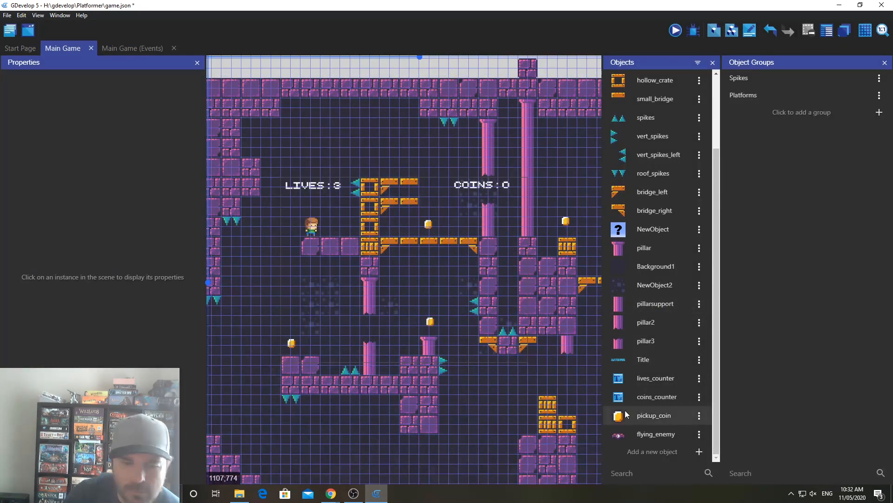
Step: Place two flying_enemy instances in the level, above the crates and under the bridge
{"action": "left_click", "coordinate": [655, 434]}
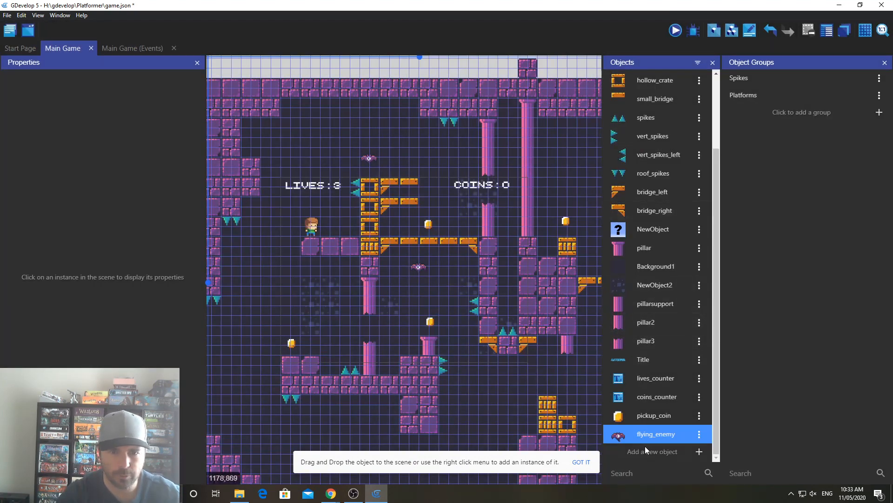
{"action": "mouse_move", "coordinate": [415, 188]}
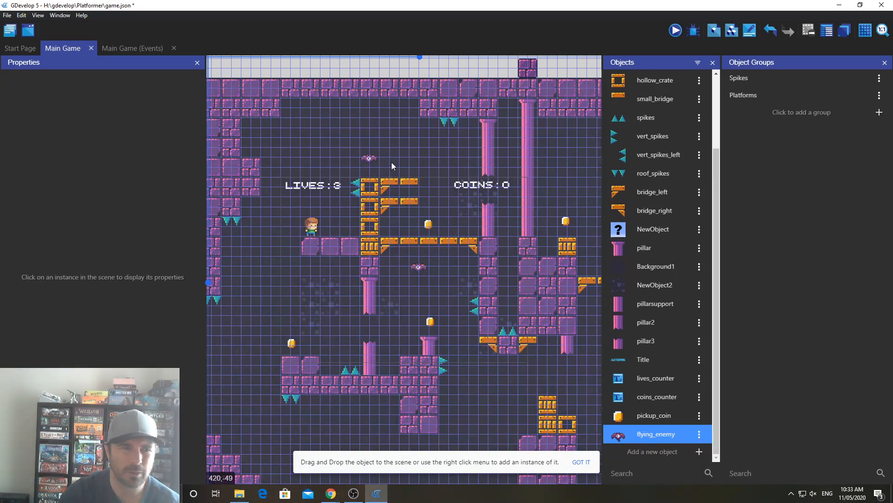
{"action": "mouse_move", "coordinate": [249, 167]}
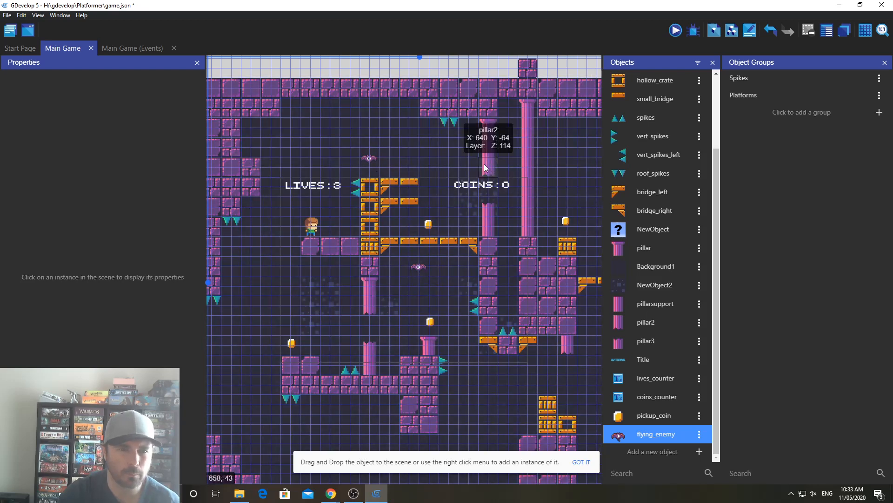
{"action": "mouse_move", "coordinate": [492, 162]}
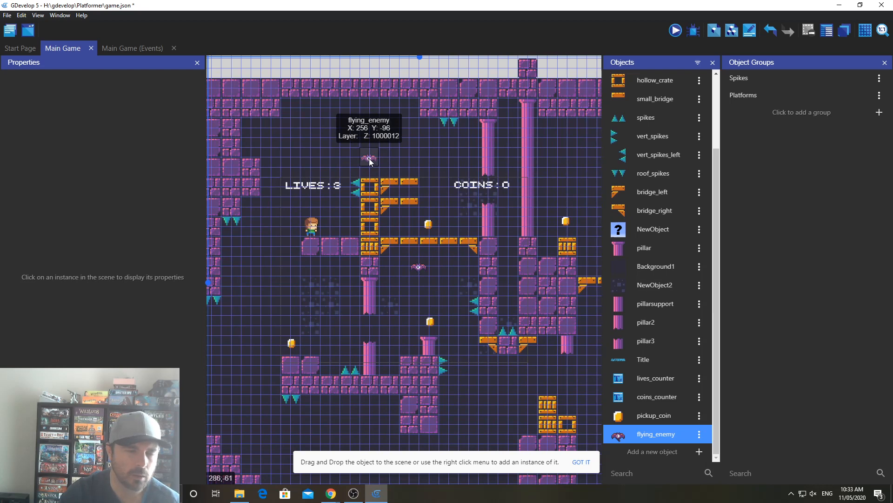
{"action": "mouse_move", "coordinate": [820, 295]}
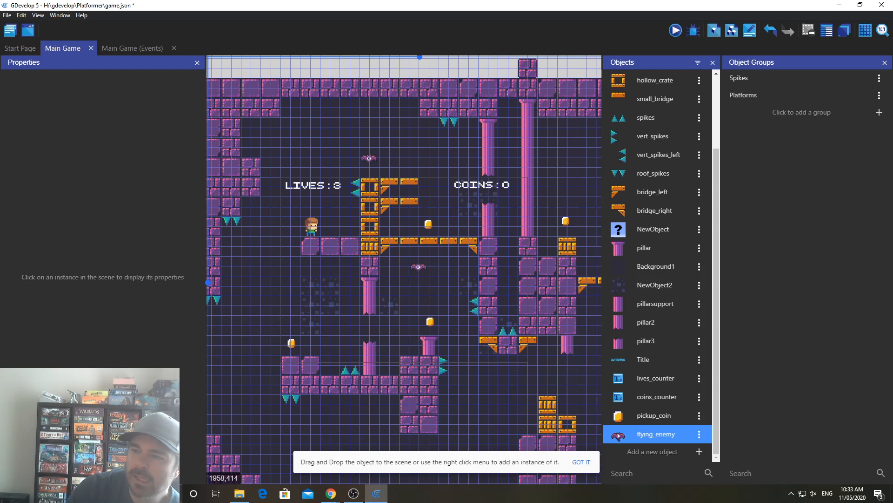
Step: Add a Main Game event whose condition tests flying_enemy's direction text equals "left"
{"action": "left_click", "coordinate": [132, 48]}
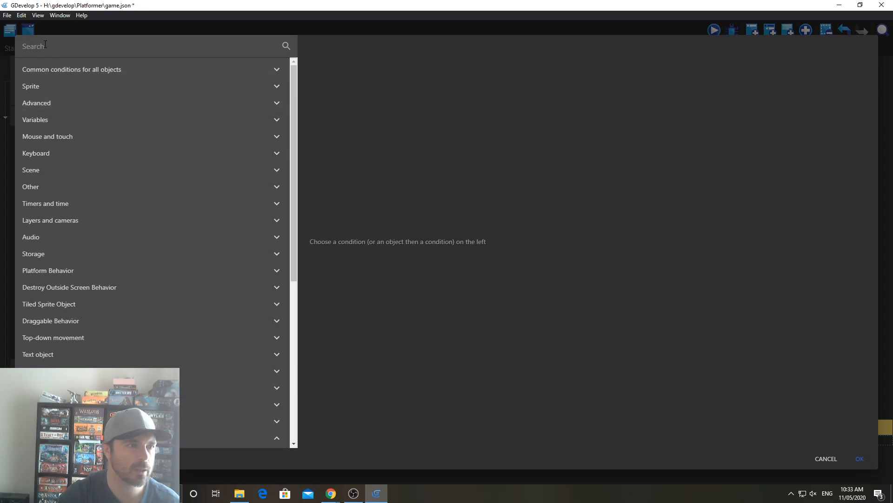
{"action": "type", "text": "check"}
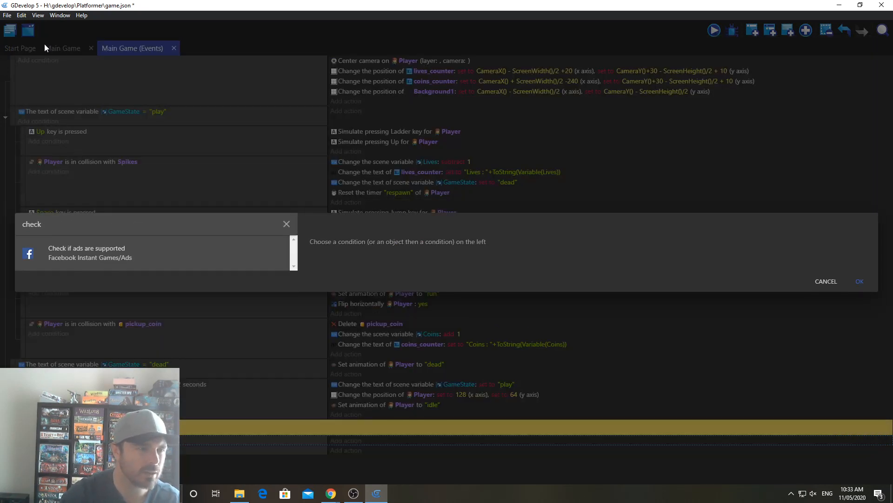
{"action": "type", "text": "text"}
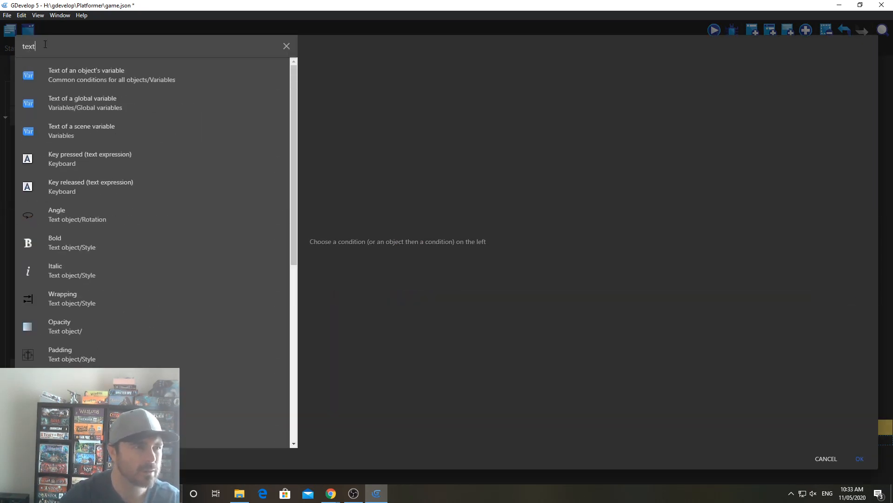
{"action": "left_click", "coordinate": [86, 75]}
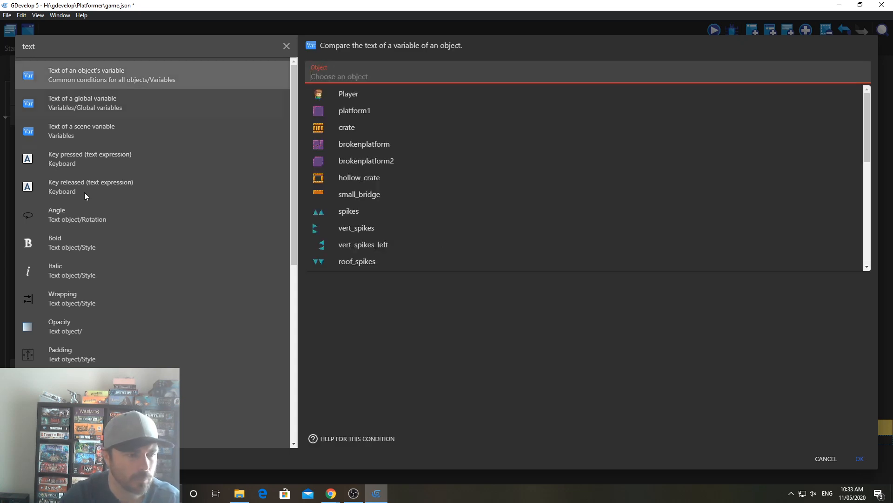
{"action": "scroll", "scroll_direction": "down", "scroll_amount": 3}
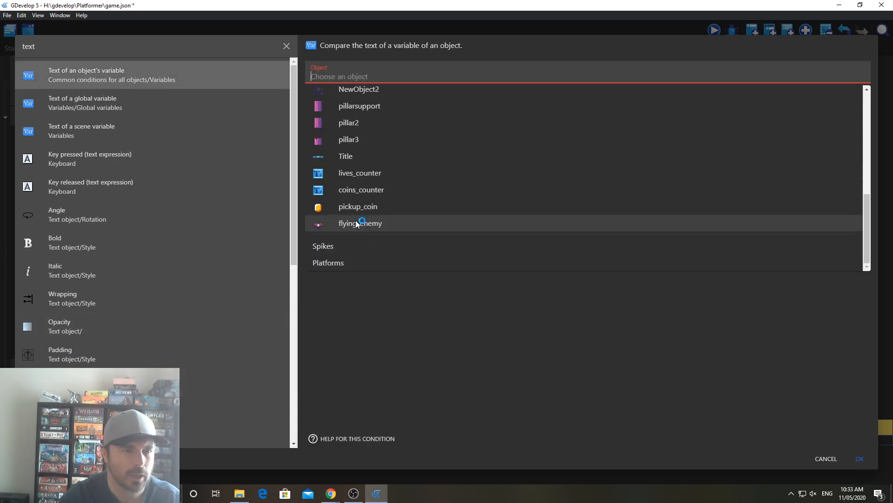
{"action": "left_click", "coordinate": [360, 223]}
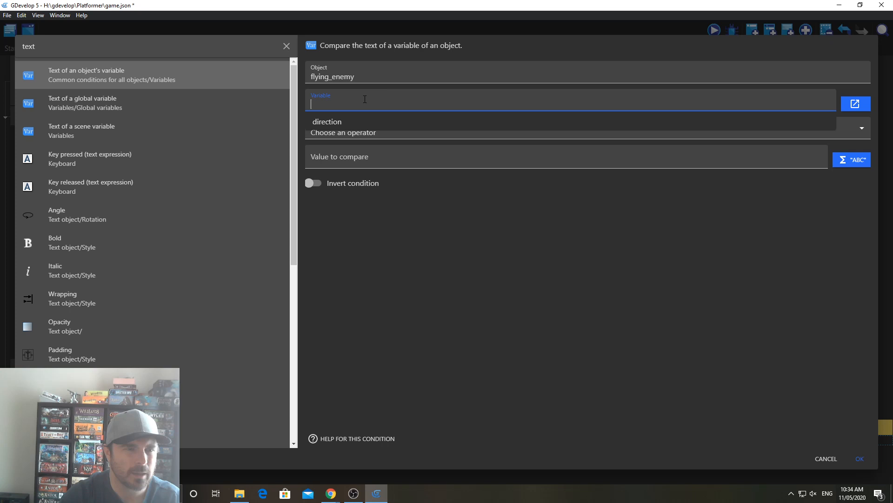
{"action": "left_click", "coordinate": [569, 133]}
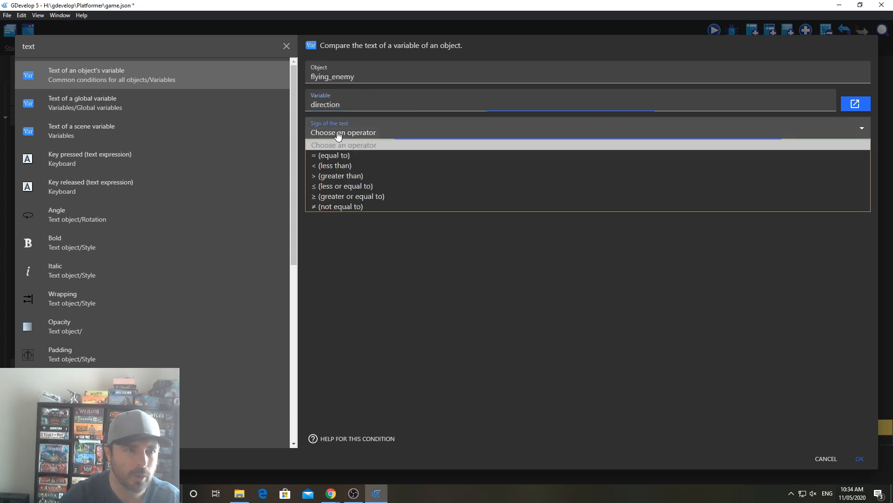
{"action": "left_click", "coordinate": [333, 155]}
{"action": "type", "text": "\"left\""}
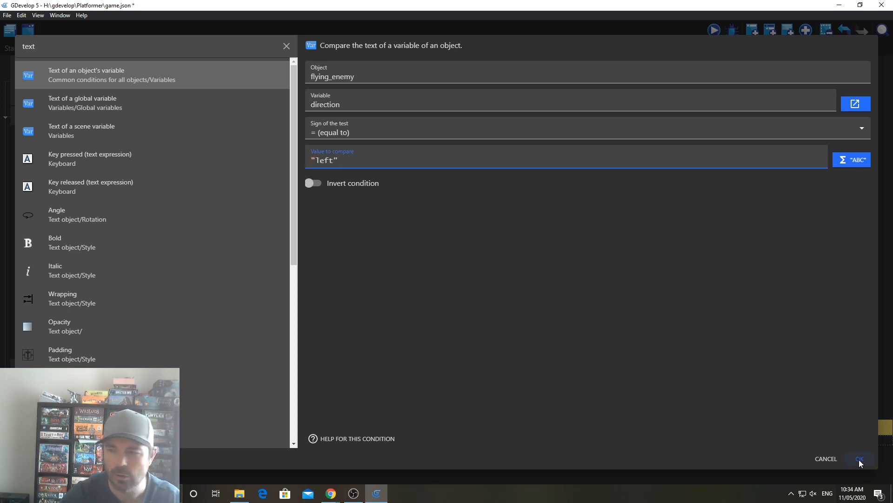
{"action": "left_click", "coordinate": [859, 459]}
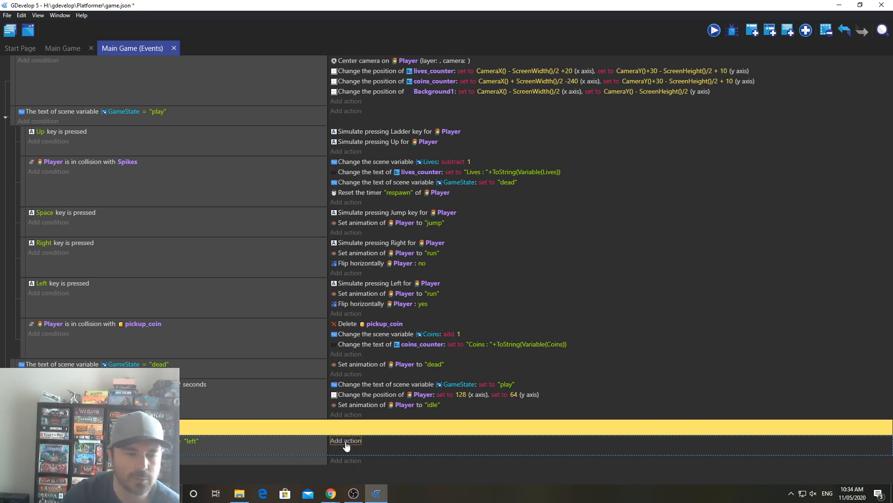
Step: Add an action pushing flying_enemy with an instant force at angle 180, length 200
{"action": "left_click", "coordinate": [346, 439]}
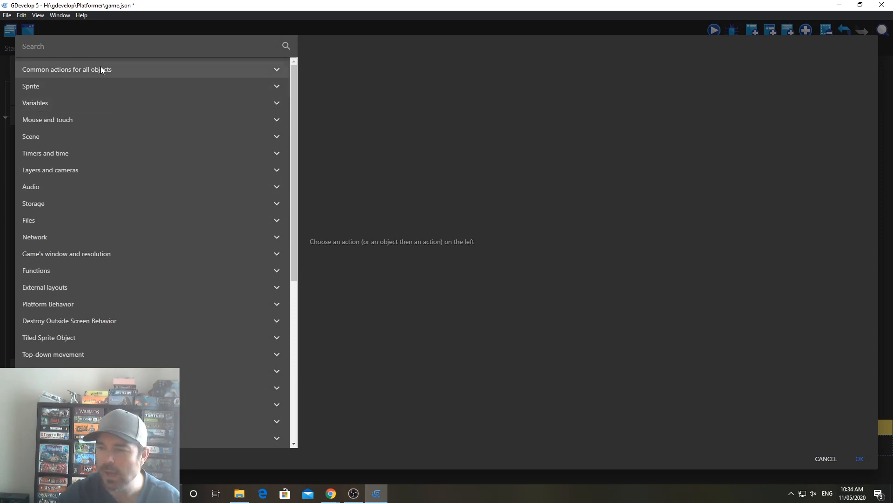
{"action": "type", "text": "add"}
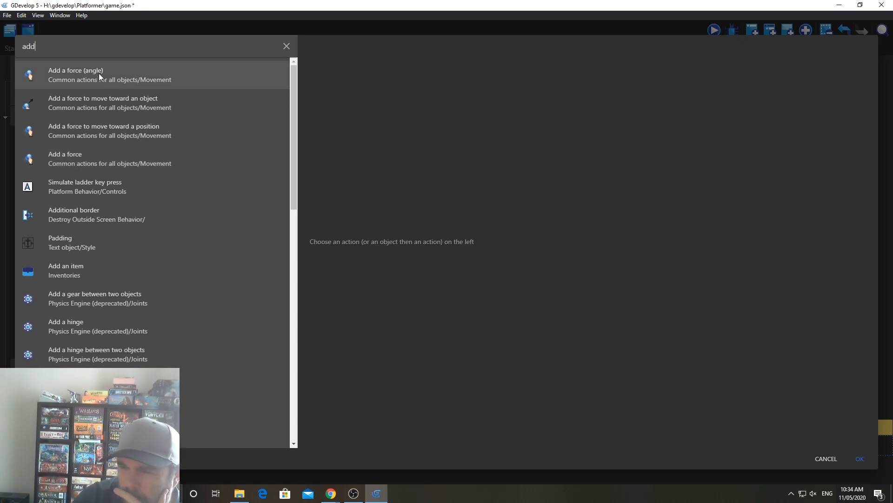
{"action": "left_click", "coordinate": [75, 74]}
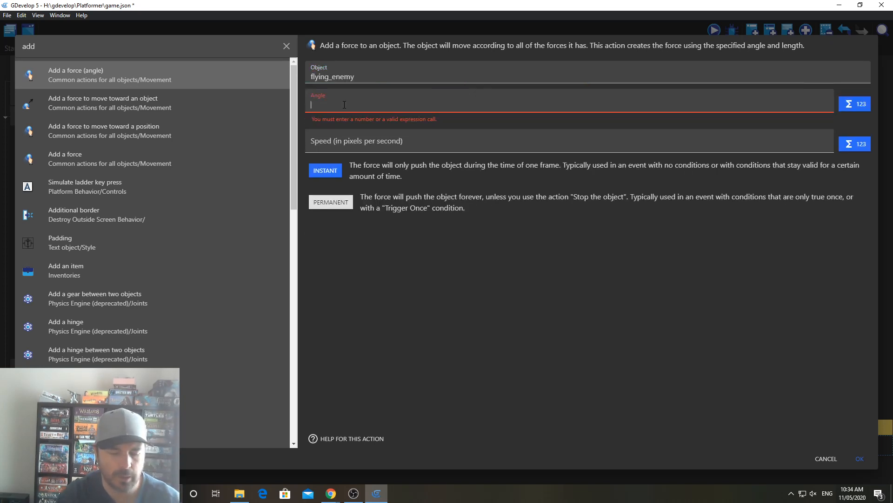
{"action": "type", "text": "180"}
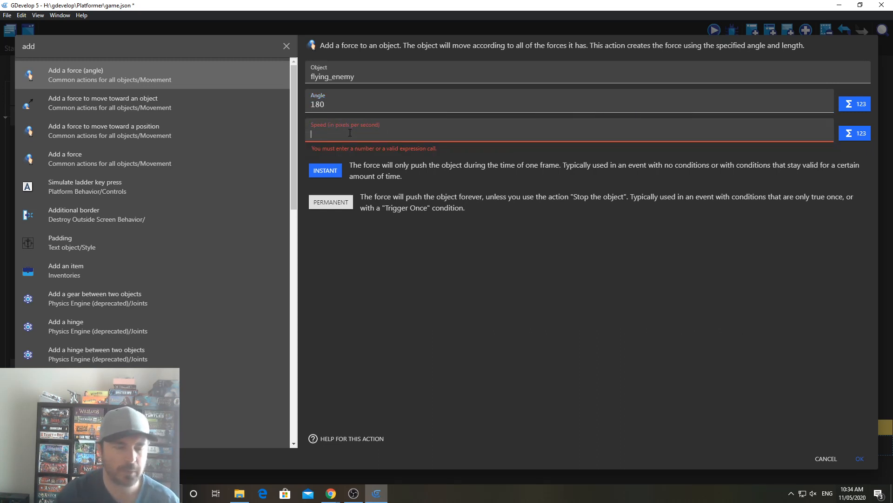
{"action": "type", "text": "200"}
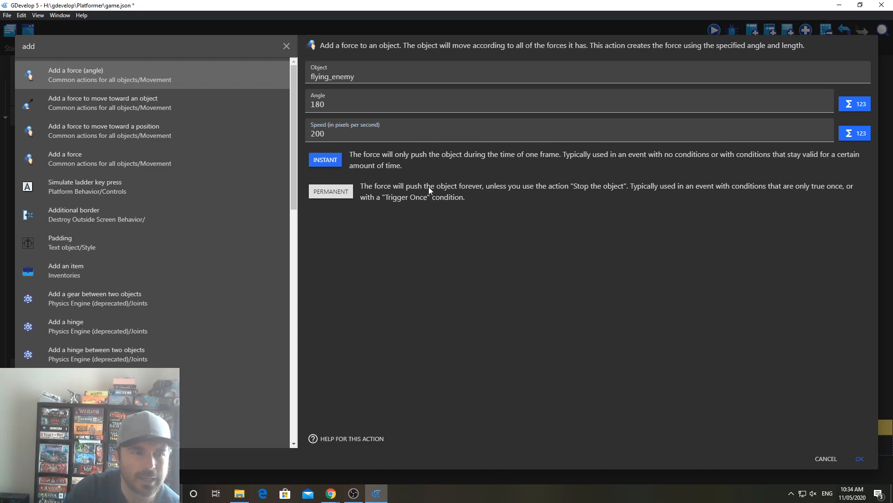
{"action": "left_click", "coordinate": [859, 457]}
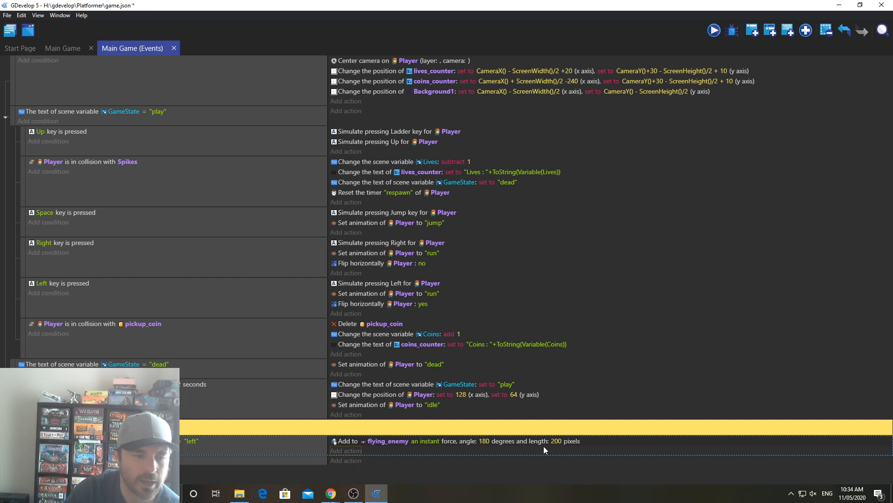
{"action": "mouse_move", "coordinate": [437, 448]}
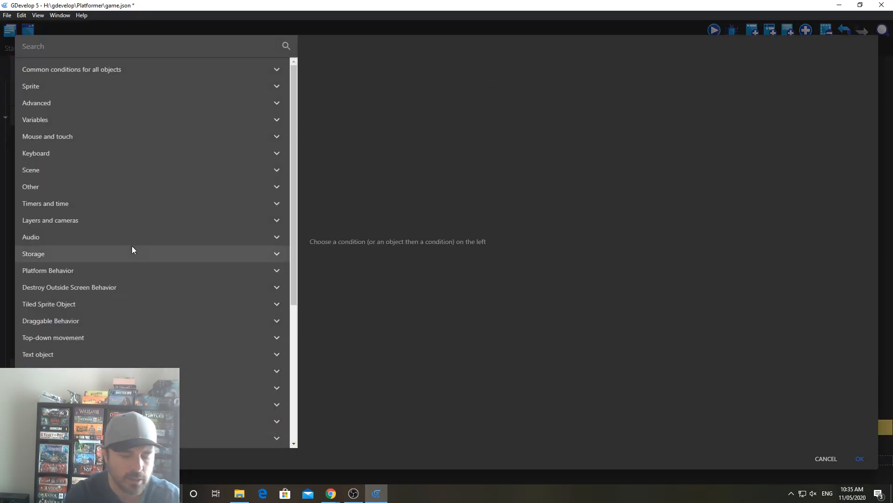
Step: Add an event testing flying_enemy's direction equals "right" and copy in the force action
{"action": "type", "text": "text"}
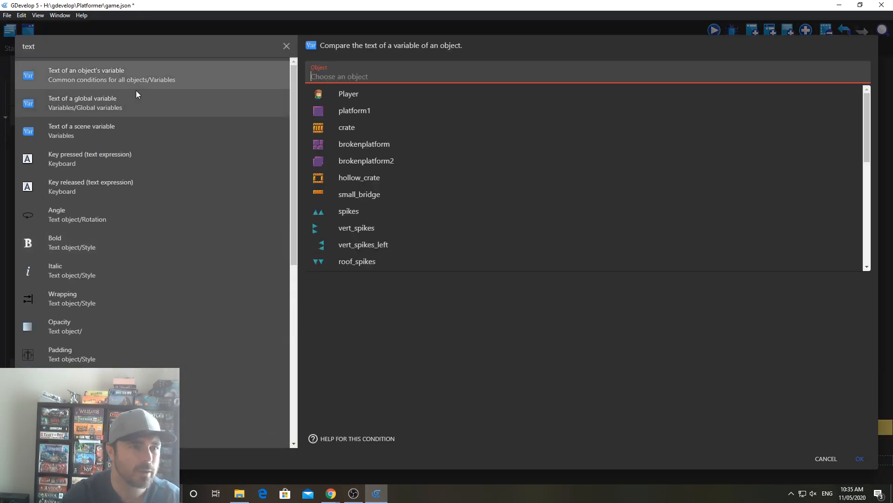
{"action": "type", "text": "flying_enemy"}
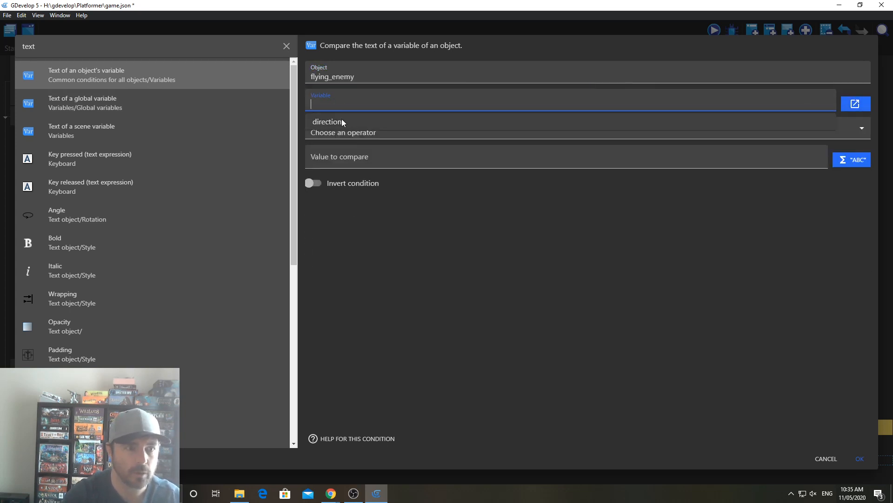
{"action": "left_click", "coordinate": [328, 121]}
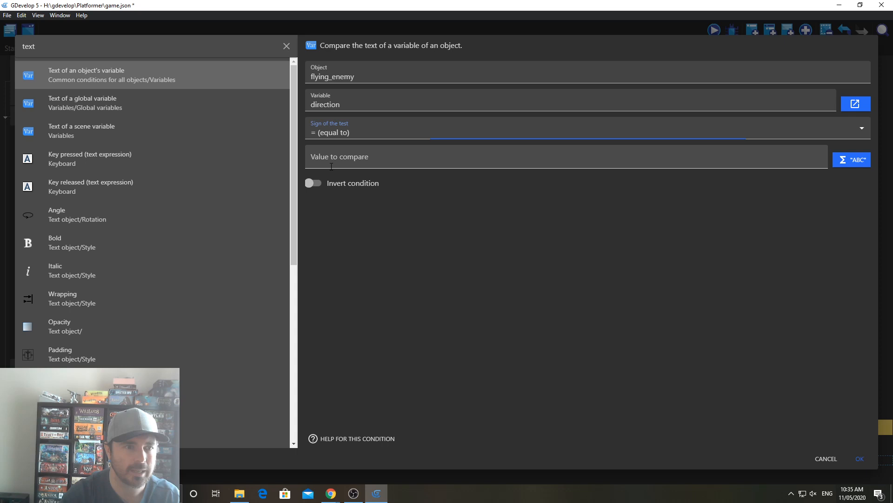
{"action": "type", "text": "\"right\""}
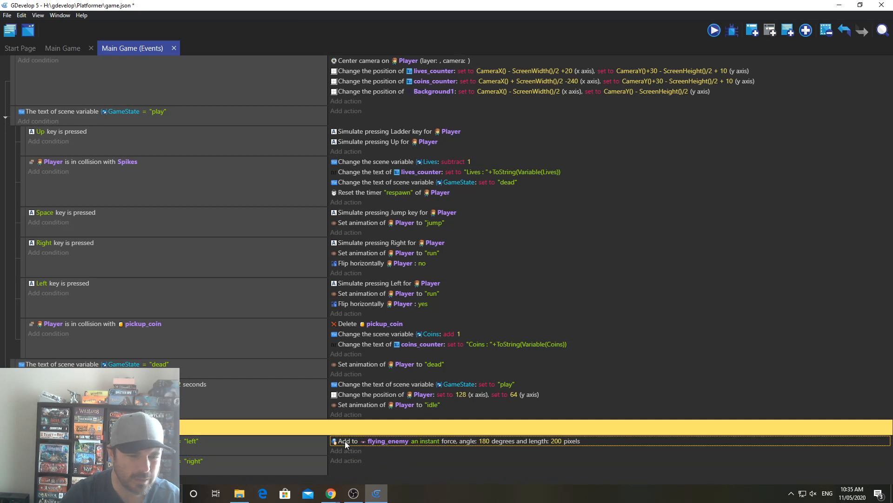
{"action": "right_click", "coordinate": [347, 441]}
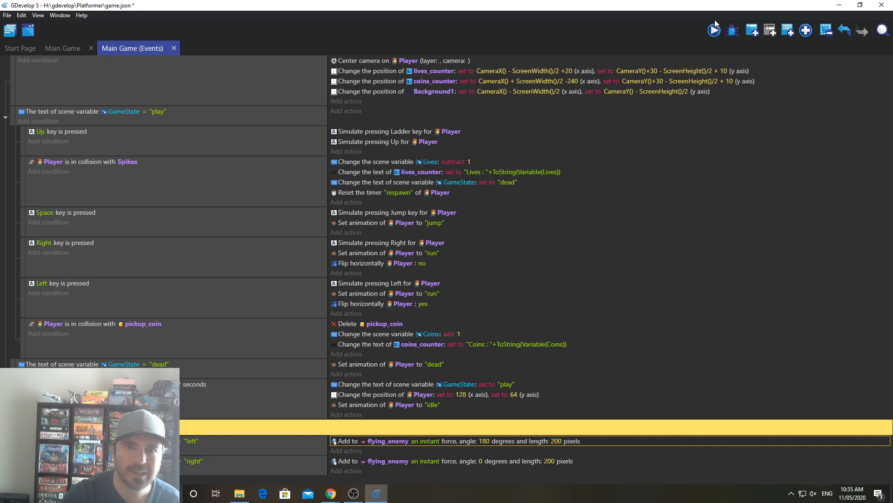
{"action": "left_click", "coordinate": [714, 30]}
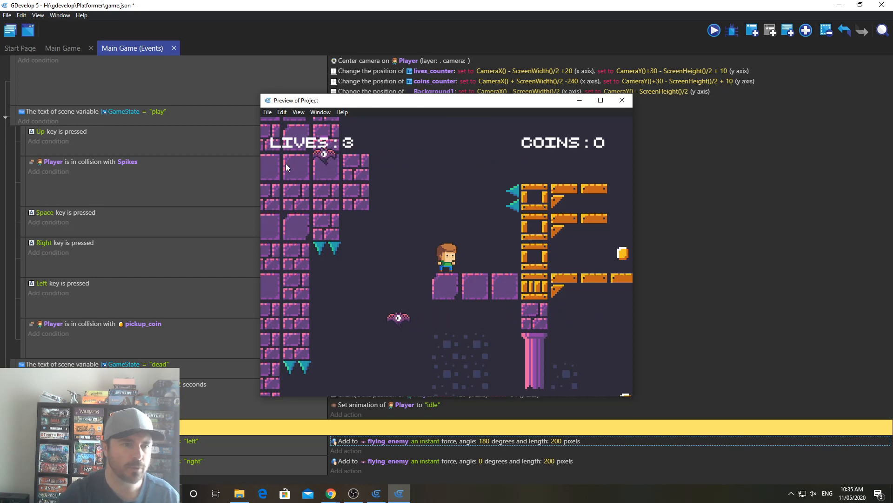
{"action": "mouse_move", "coordinate": [622, 101]}
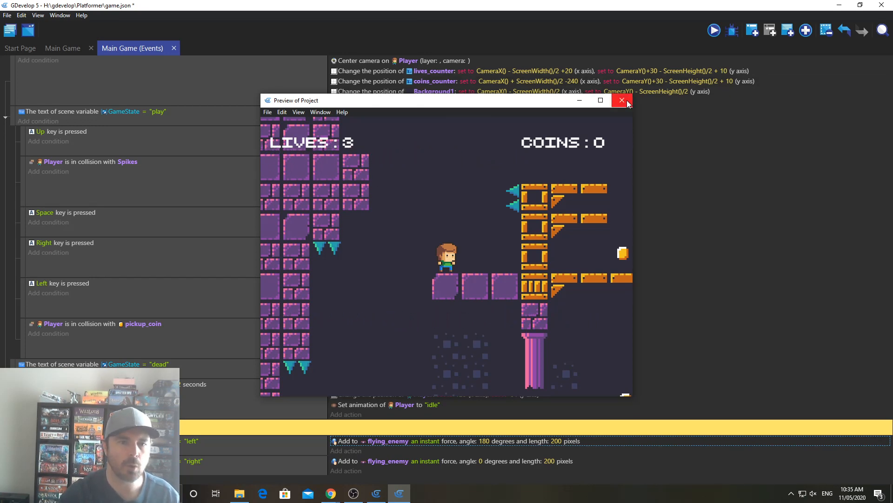
{"action": "left_click", "coordinate": [621, 101]}
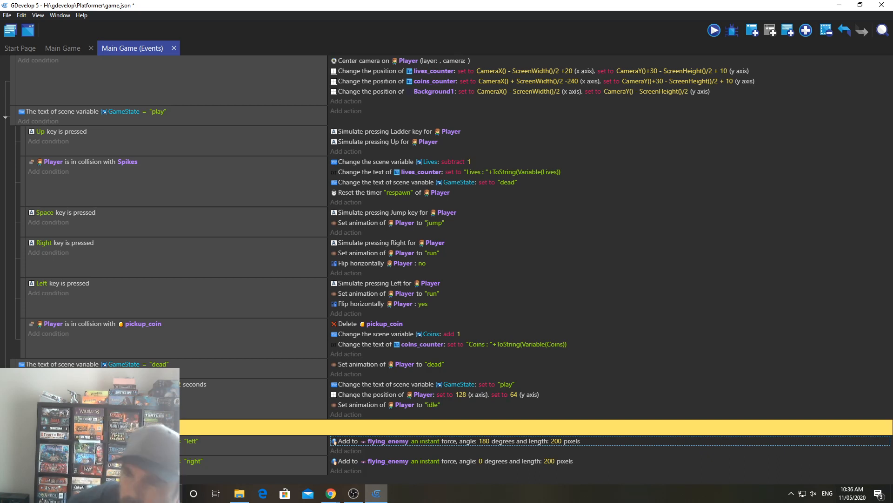
{"action": "mouse_move", "coordinate": [710, 301]}
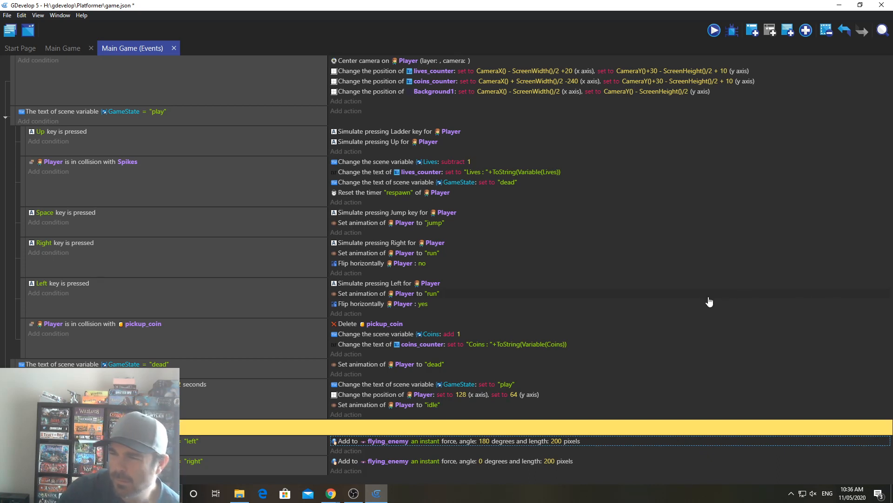
{"action": "mouse_move", "coordinate": [703, 302]}
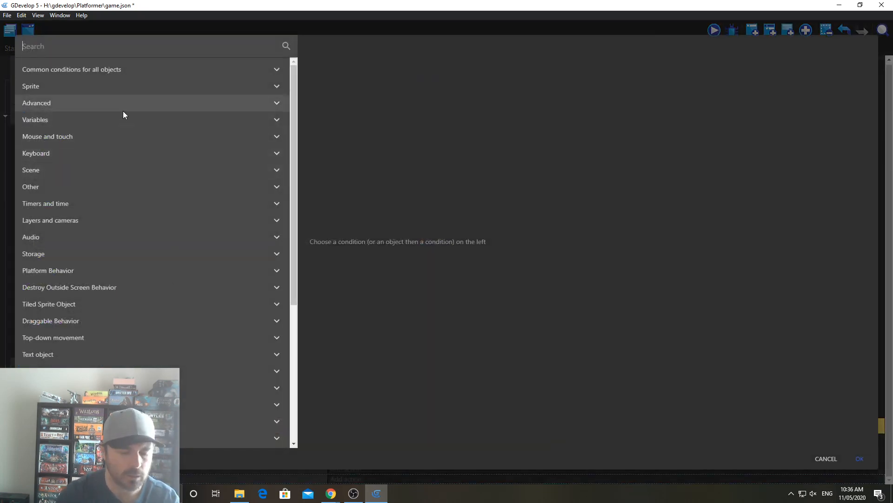
Step: Add an event condition testing collision between flying_enemy and the Platforms group
{"action": "type", "text": "collis"}
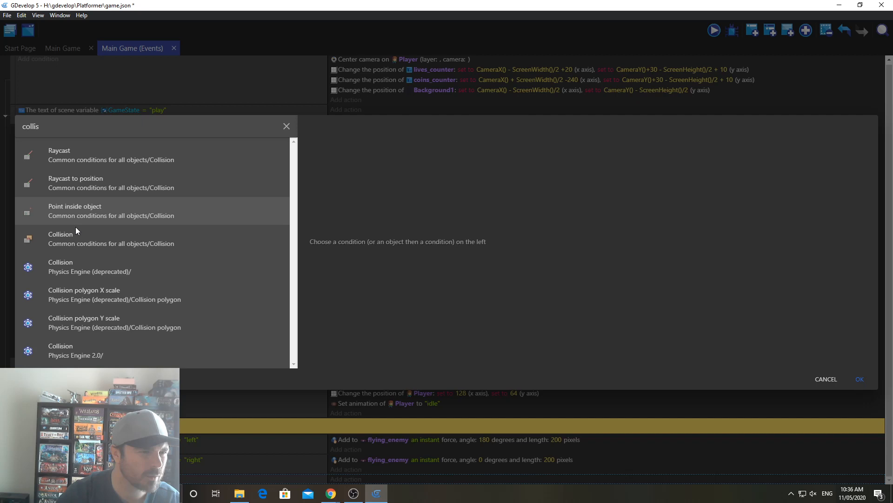
{"action": "left_click", "coordinate": [60, 238]}
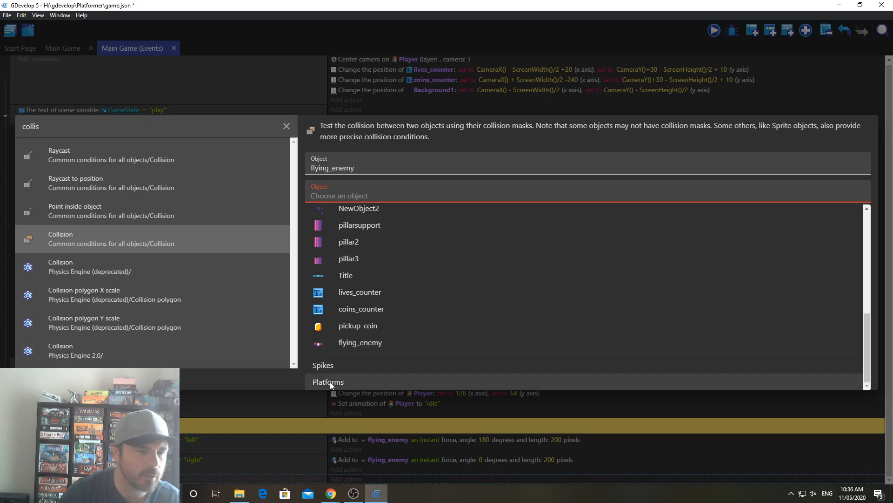
{"action": "left_click", "coordinate": [328, 382]}
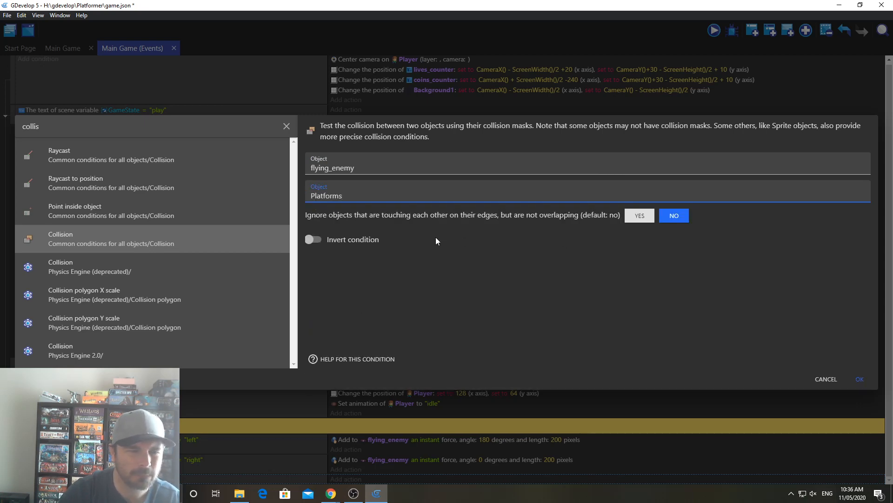
{"action": "left_click", "coordinate": [825, 379]}
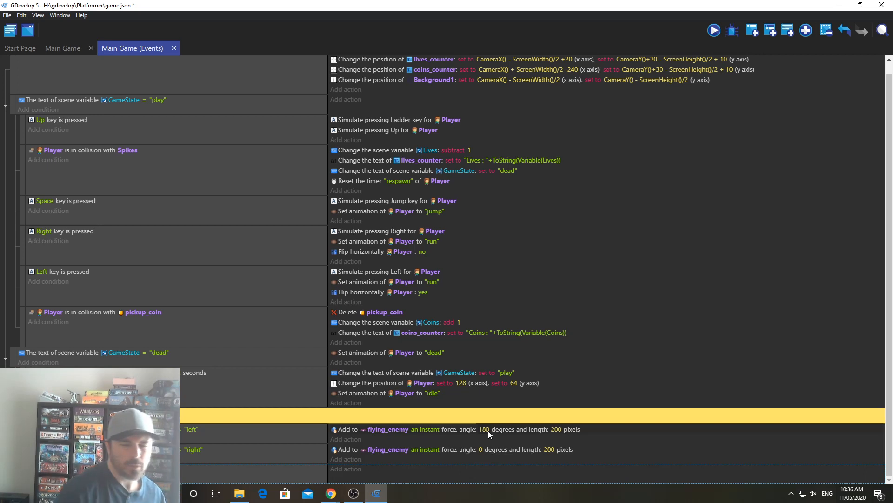
{"action": "mouse_move", "coordinate": [487, 436]}
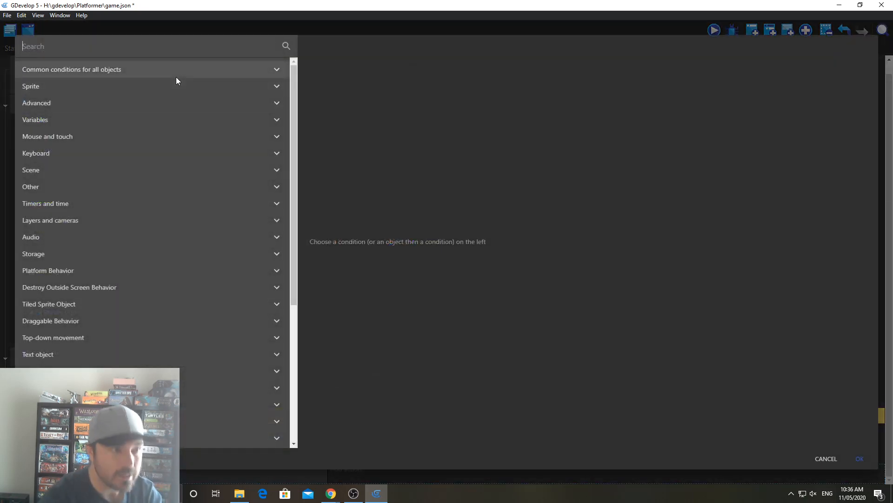
Step: Make the collision event require direction "left" and set flying_enemy's direction to "right"
{"action": "type", "text": "text"}
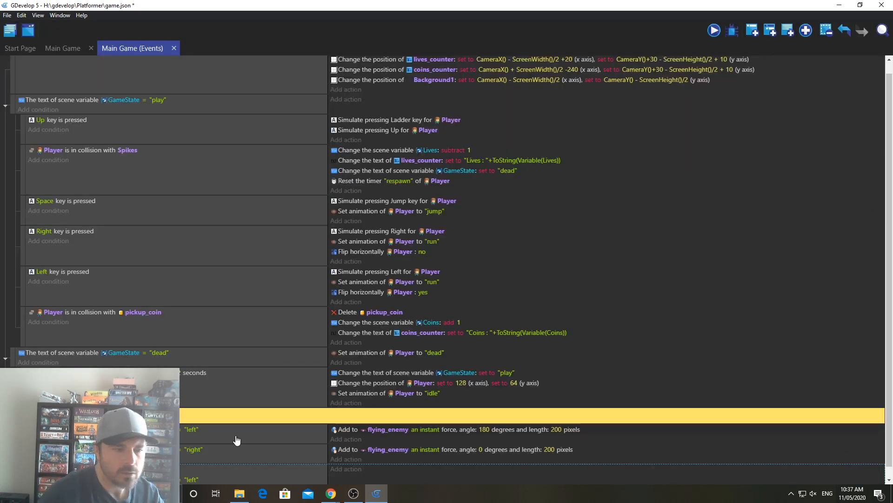
{"action": "scroll", "scroll_direction": "down", "scroll_amount": 3}
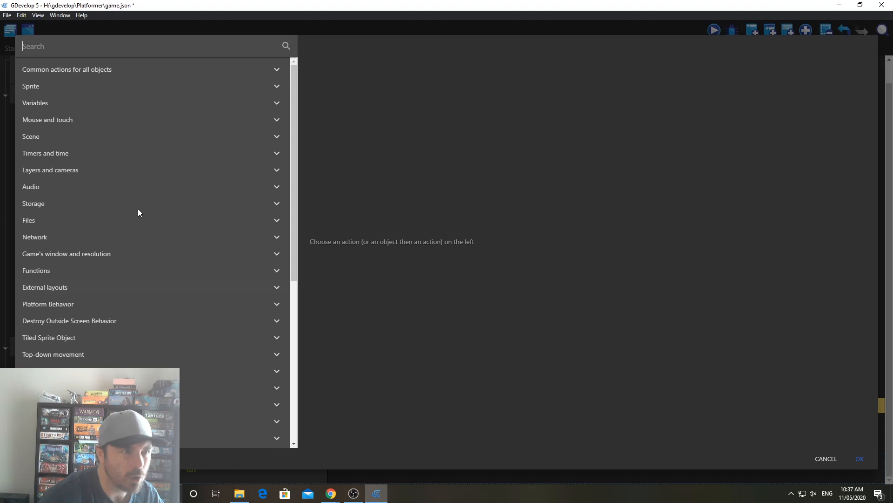
{"action": "type", "text": "text"}
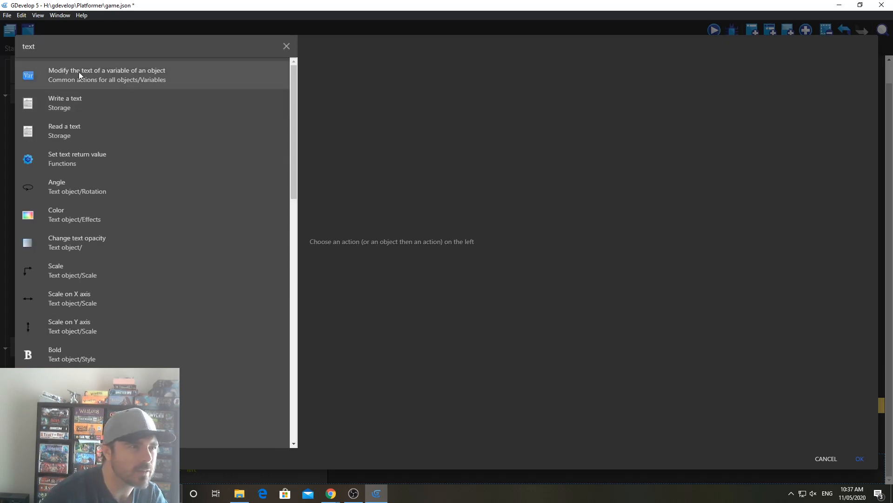
{"action": "left_click", "coordinate": [107, 75]}
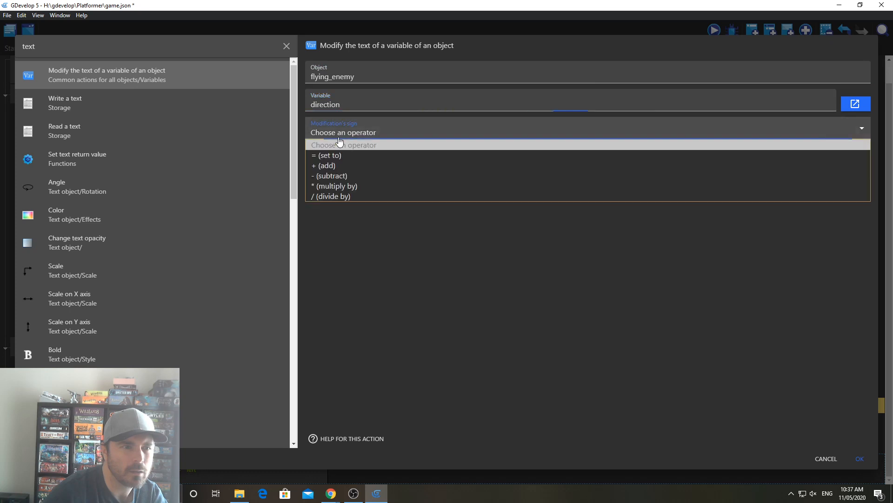
{"action": "left_click", "coordinate": [327, 155]}
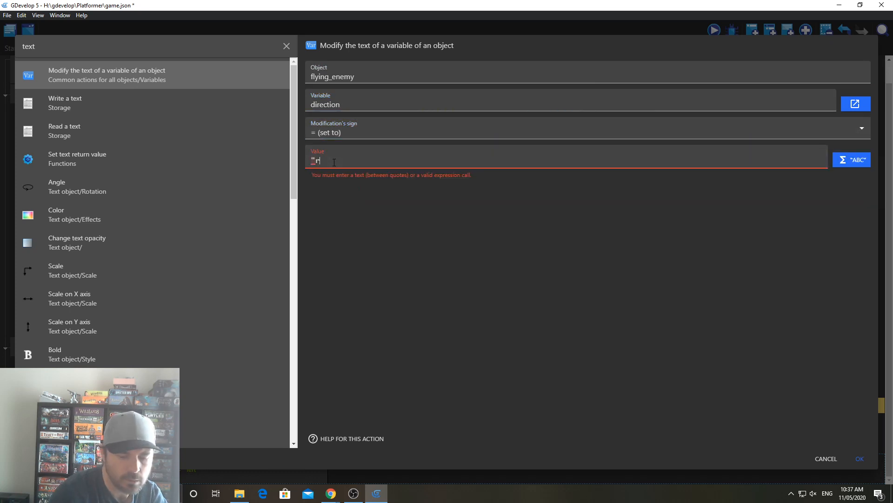
{"action": "type", "text": "ight\""}
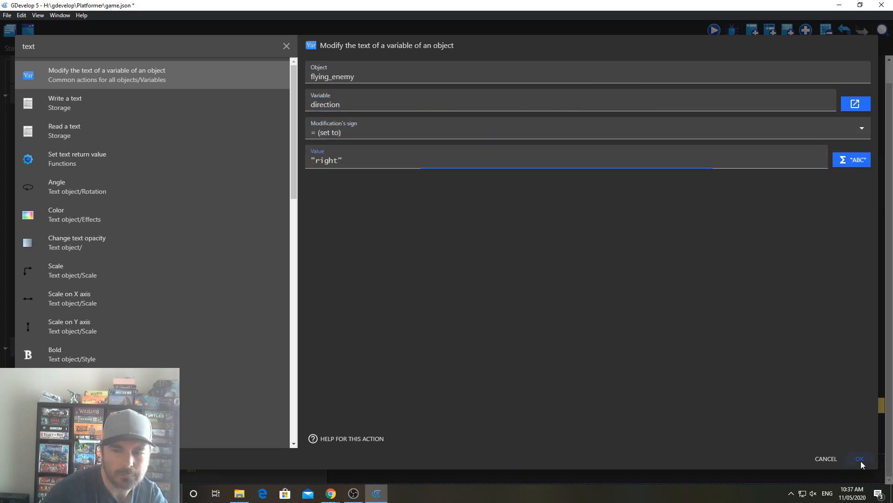
{"action": "left_click", "coordinate": [859, 459]}
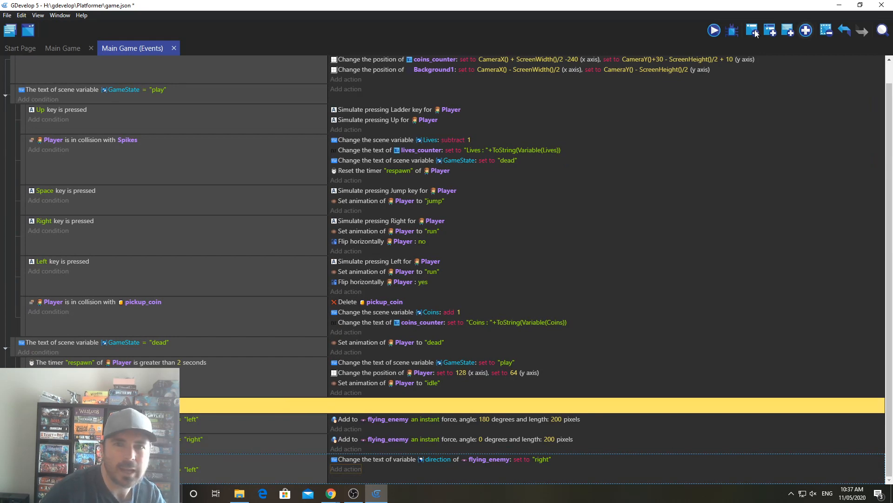
{"action": "left_click", "coordinate": [714, 30]}
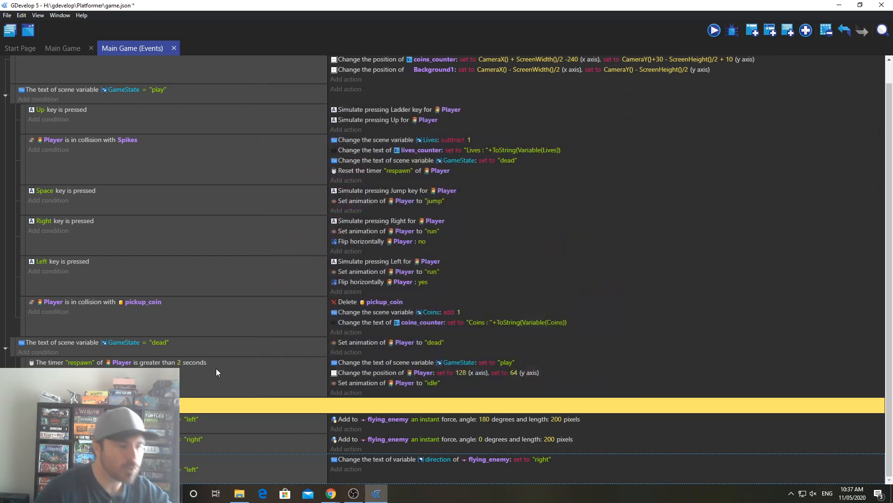
{"action": "mouse_move", "coordinate": [438, 294]}
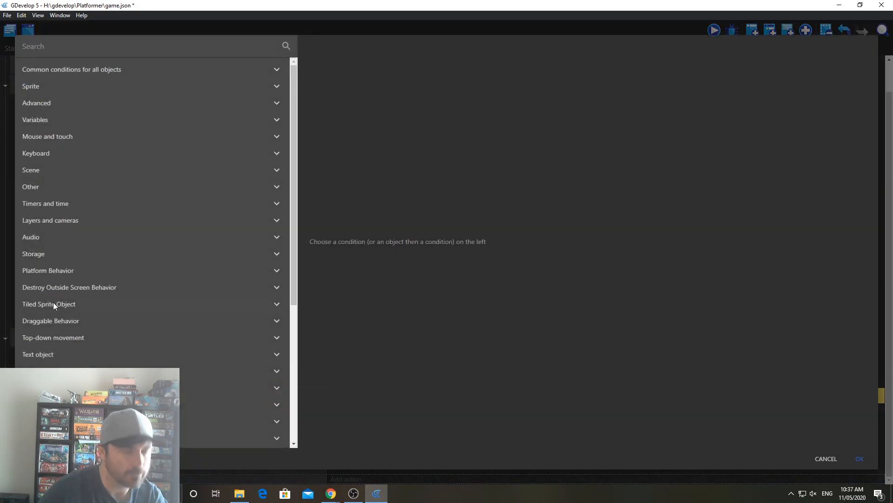
Step: Build a fourth event: on Platforms collision with direction "right", set direction to "left"
{"action": "type", "text": "col"}
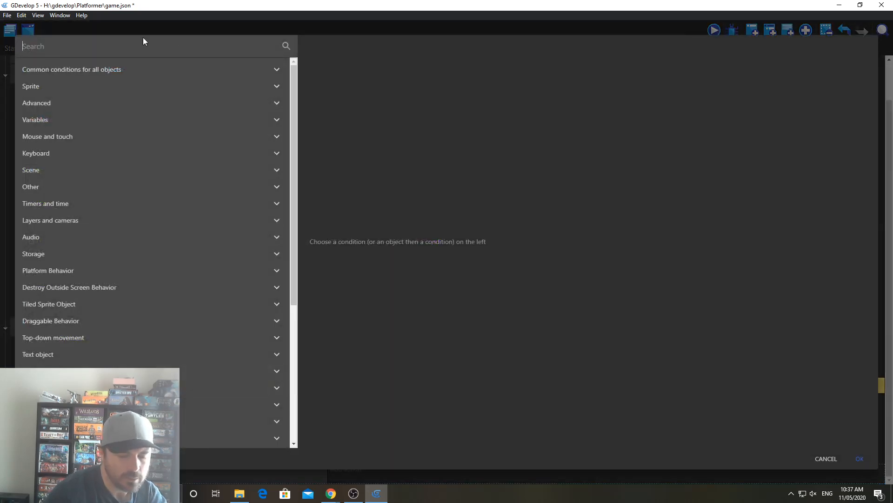
{"action": "type", "text": "text"}
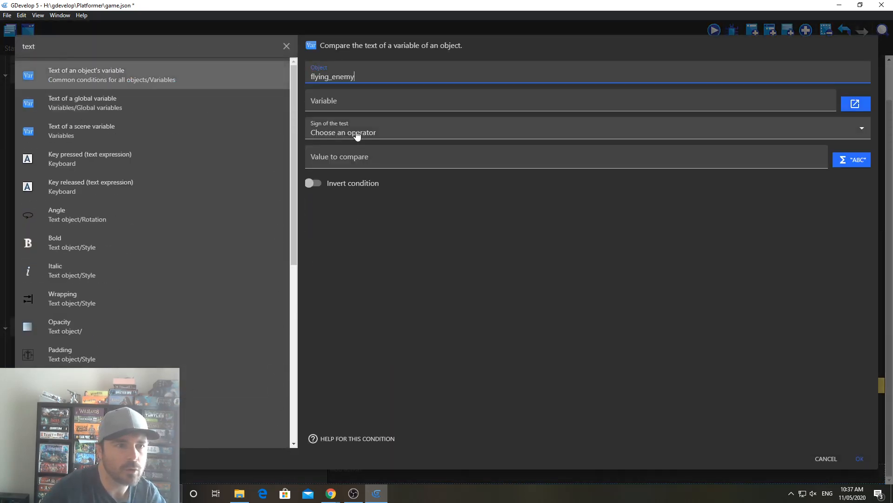
{"action": "type", "text": "direction"}
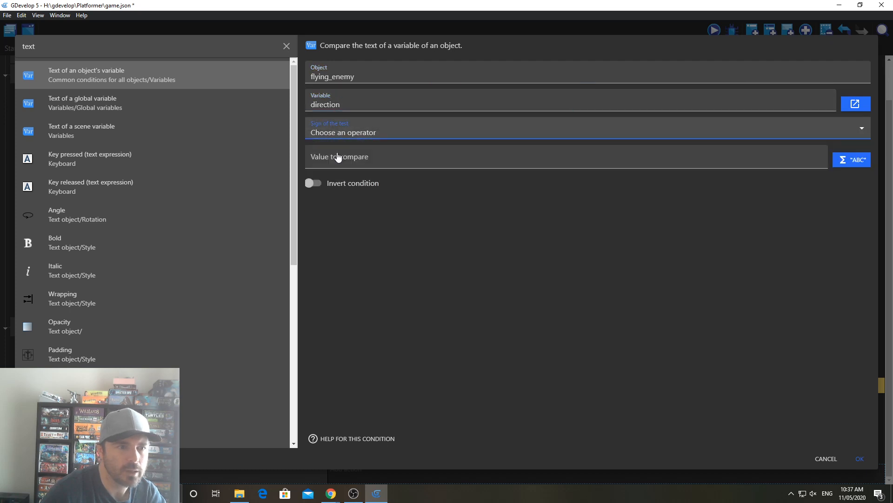
{"action": "type", "text": "\"right\""}
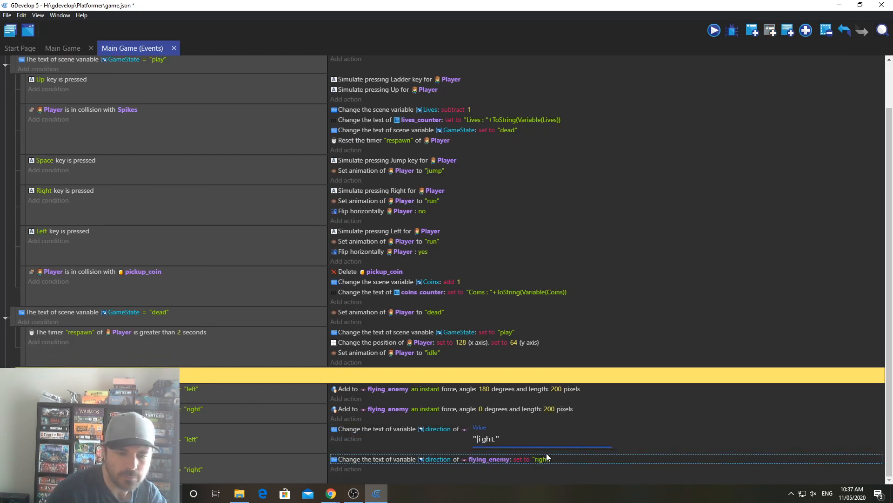
{"action": "type", "text": "left\""}
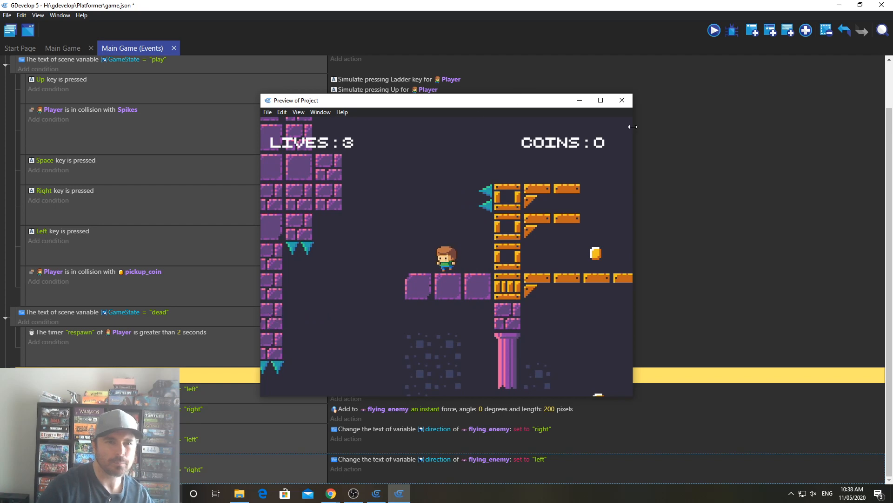
Step: Close the game preview window and return to the events sheet
{"action": "left_click", "coordinate": [621, 100]}
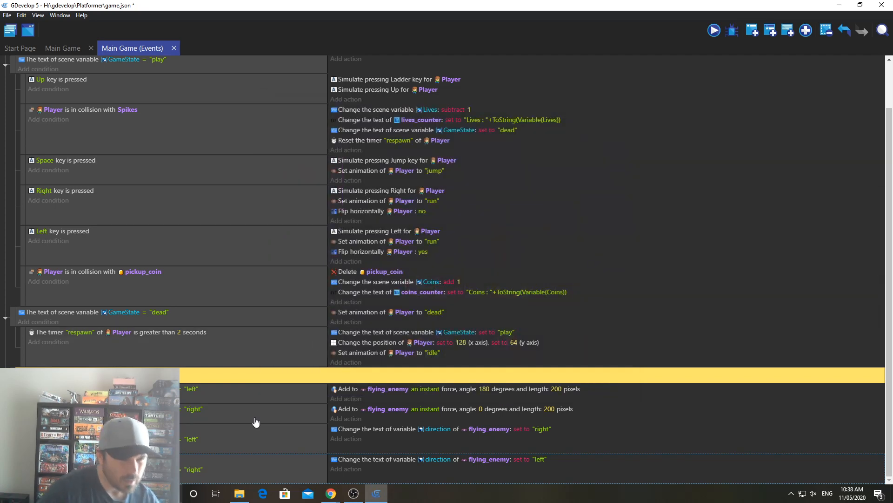
{"action": "mouse_move", "coordinate": [403, 465]}
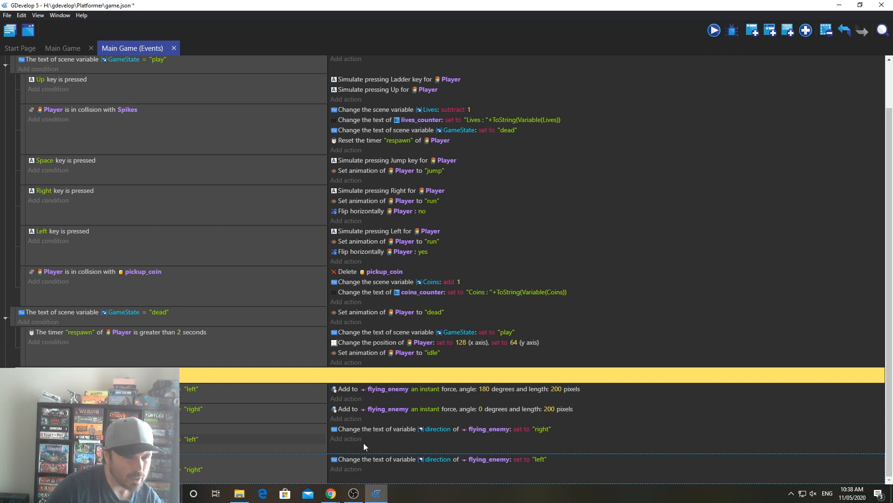
{"action": "mouse_move", "coordinate": [370, 439]}
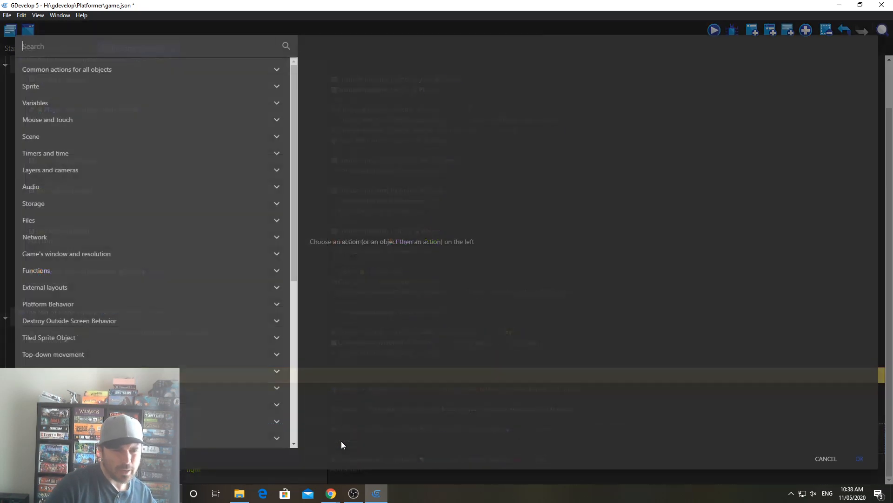
Step: Add an action adding 20 to flying_enemy's X position in the "left" event
{"action": "type", "text": "mov"}
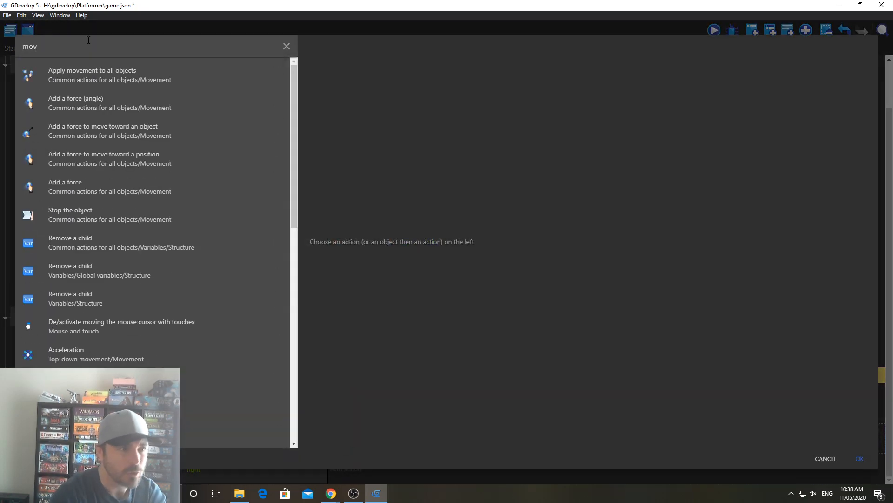
{"action": "type", "text": "x"}
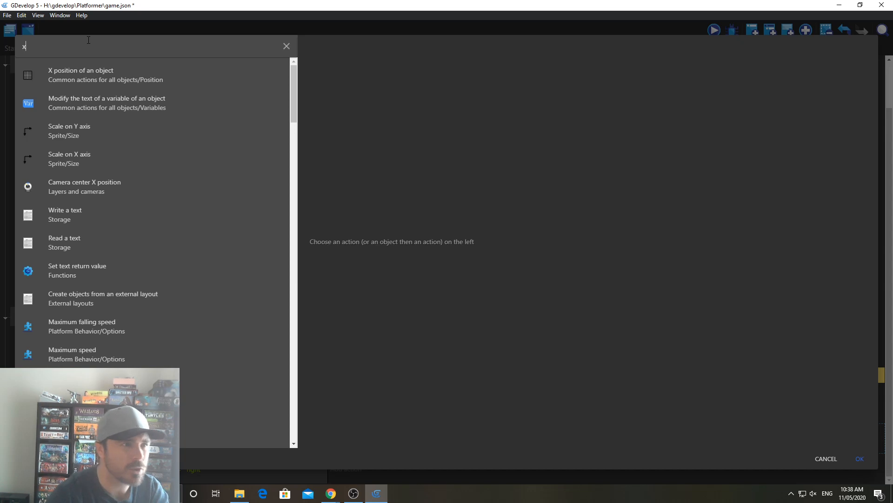
{"action": "left_click", "coordinate": [81, 74]}
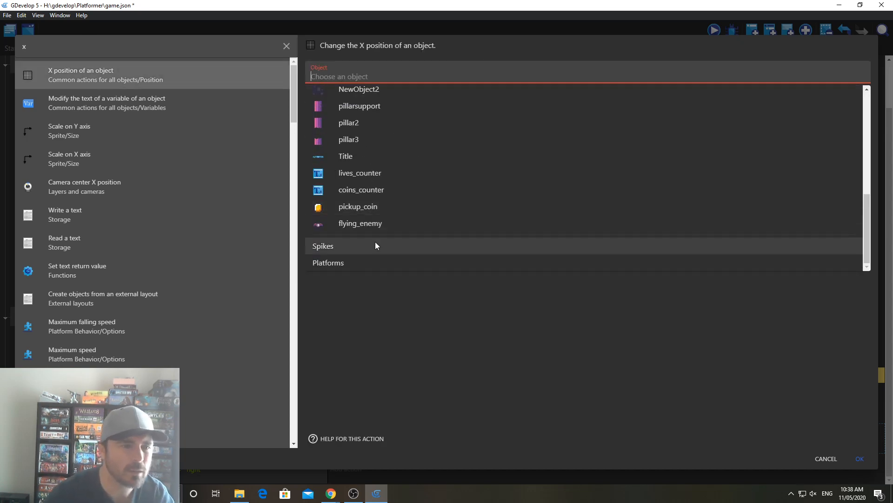
{"action": "left_click", "coordinate": [360, 223]}
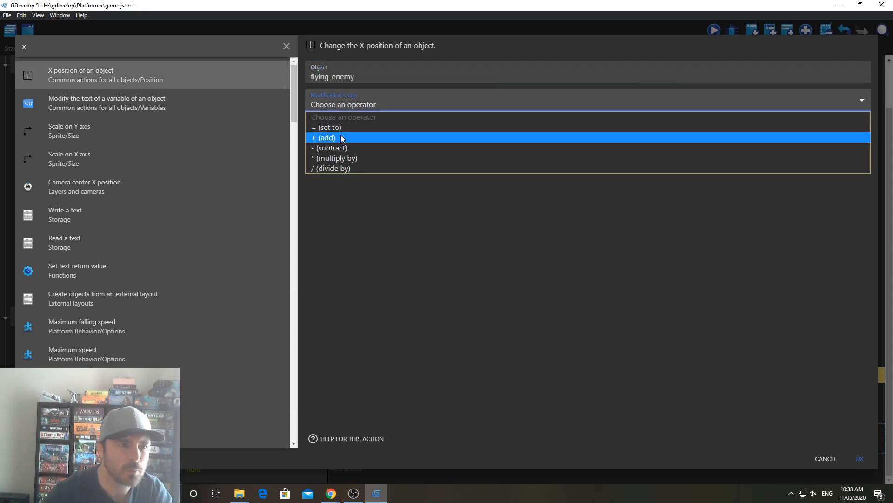
{"action": "left_click", "coordinate": [326, 137]}
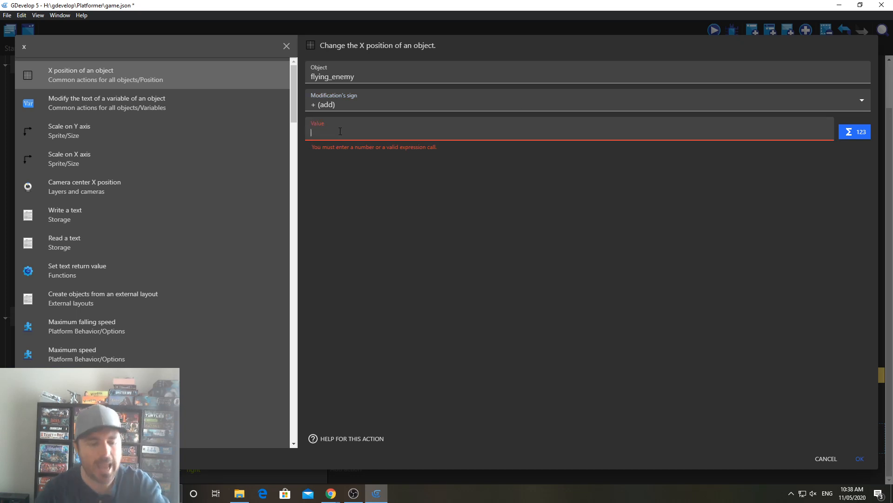
{"action": "type", "text": "20"}
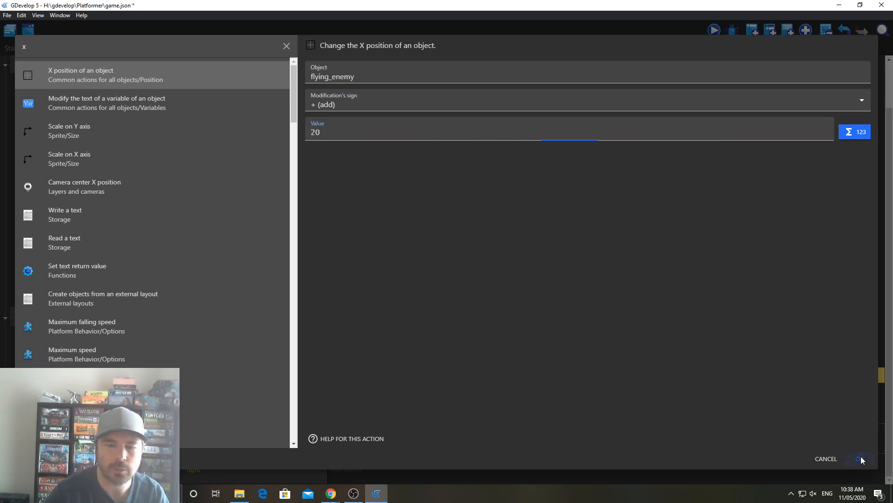
{"action": "left_click", "coordinate": [862, 458]}
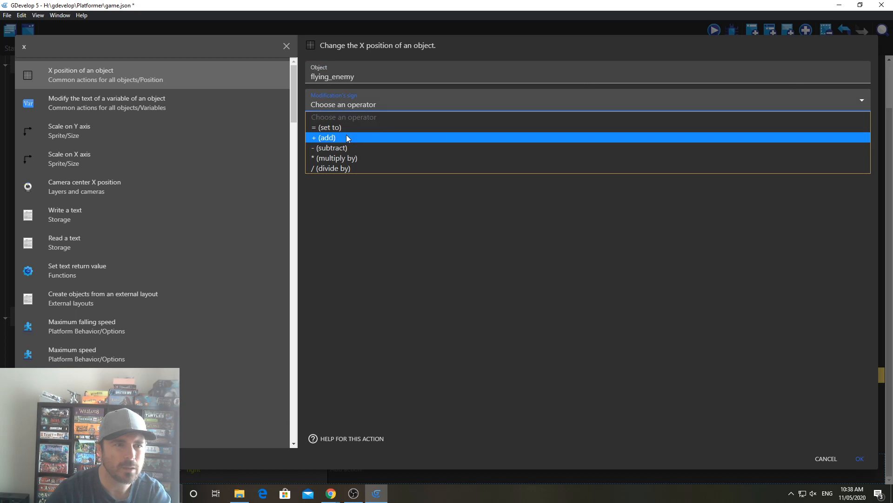
Step: Add an action subtracting 20 from flying_enemy's X position in the "right" event
{"action": "left_click", "coordinate": [330, 147]}
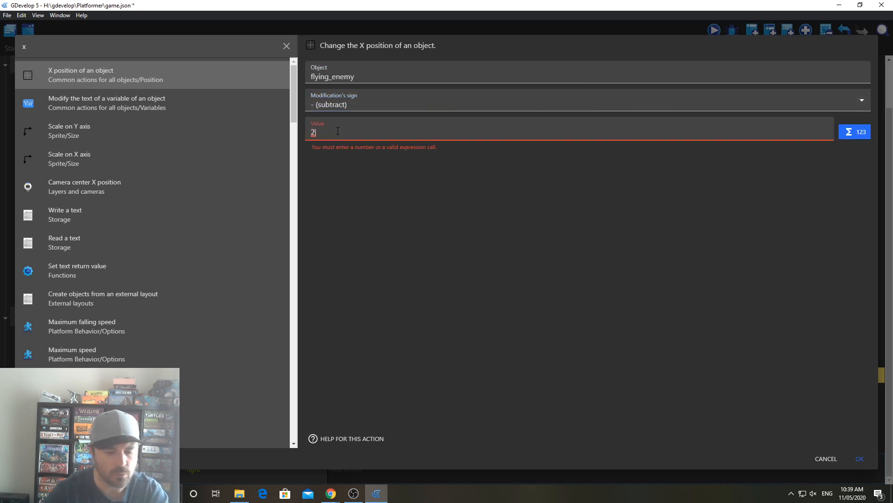
{"action": "type", "text": "0"}
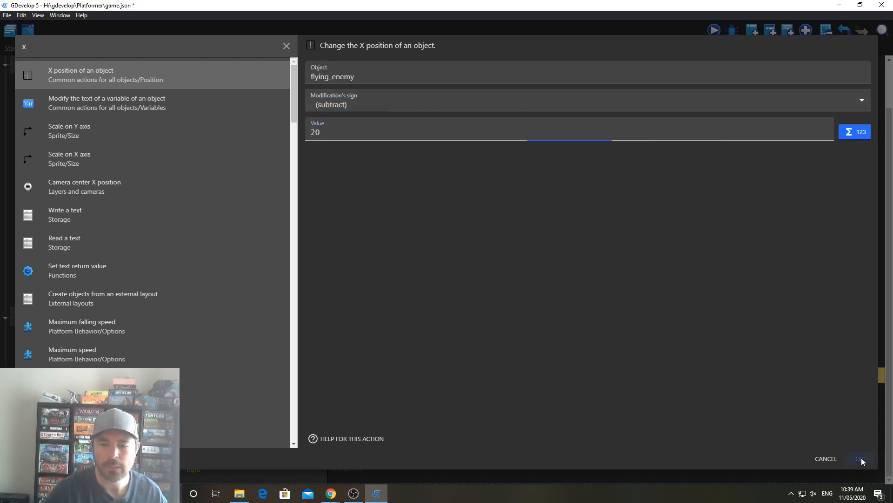
{"action": "left_click", "coordinate": [862, 458]}
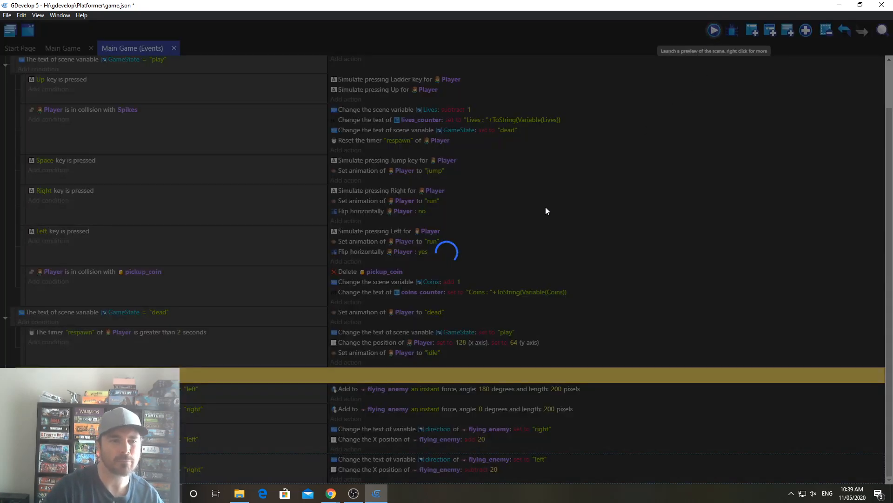
{"action": "left_click", "coordinate": [714, 30]}
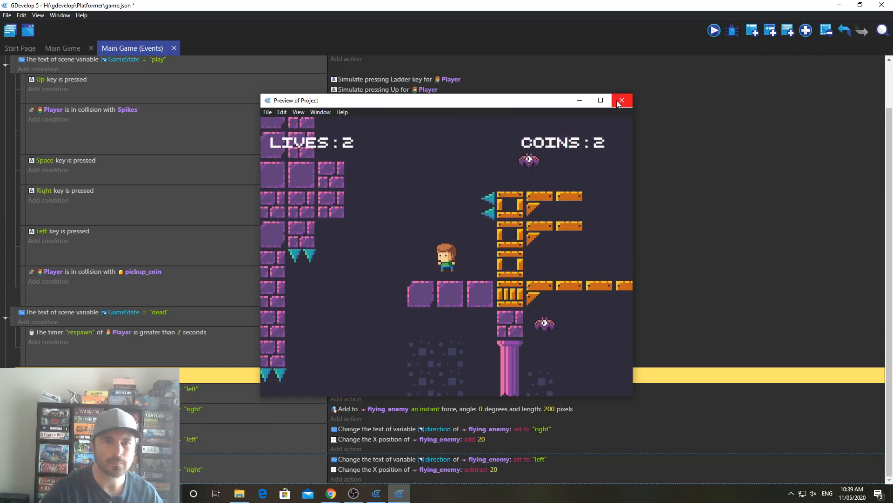
{"action": "left_click", "coordinate": [622, 101]}
{"action": "type", "text": "OR"}
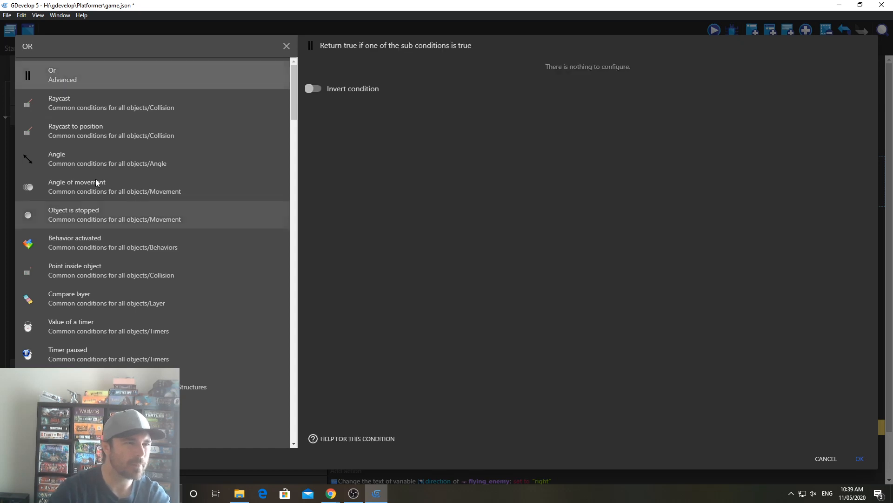
Step: Add an any-of-these-conditions group holding a Player collides with flying_enemy condition
{"action": "left_click", "coordinate": [286, 46]}
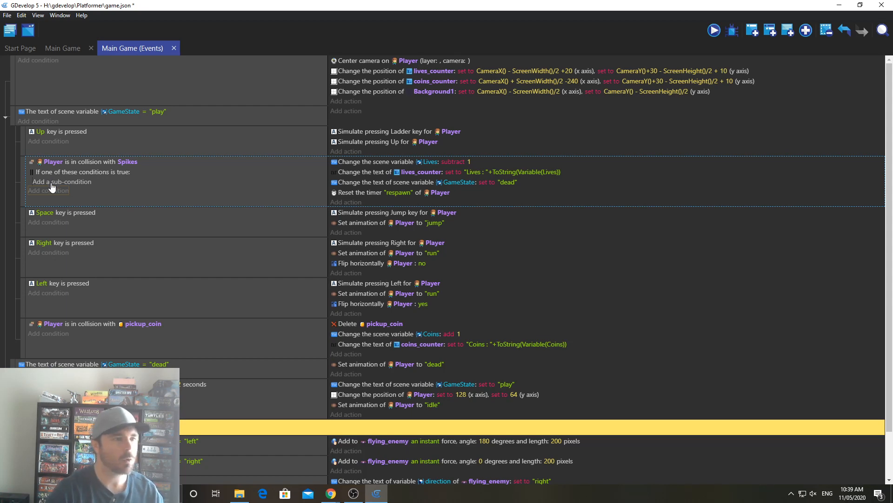
{"action": "left_click", "coordinate": [62, 181]}
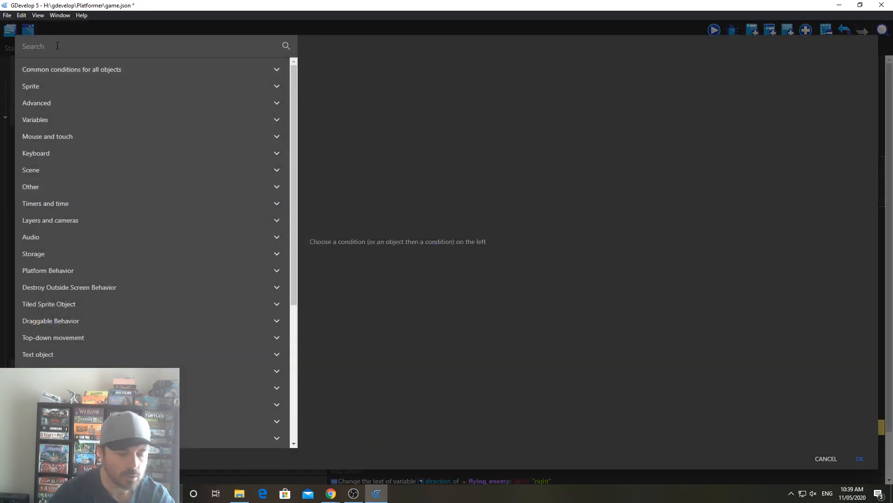
{"action": "type", "text": "collis"}
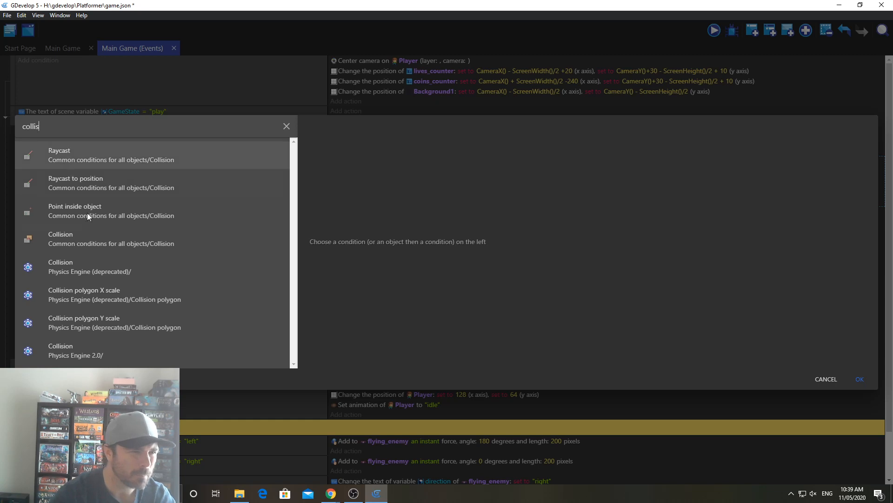
{"action": "left_click", "coordinate": [60, 238]}
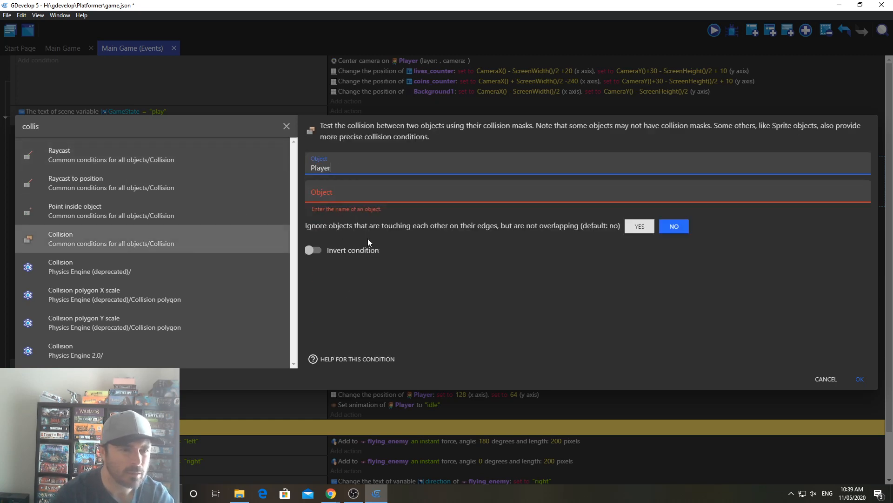
{"action": "type", "text": "flying_enemy"}
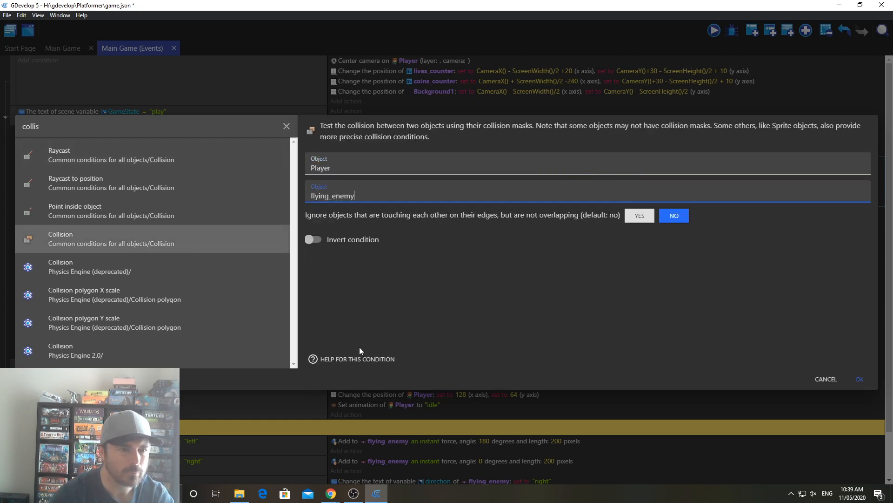
{"action": "left_click", "coordinate": [859, 379]}
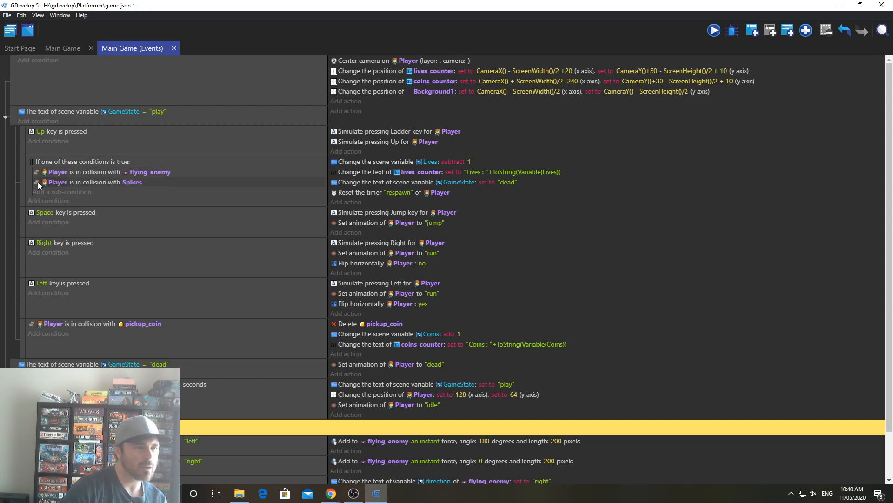
{"action": "mouse_move", "coordinate": [137, 189]}
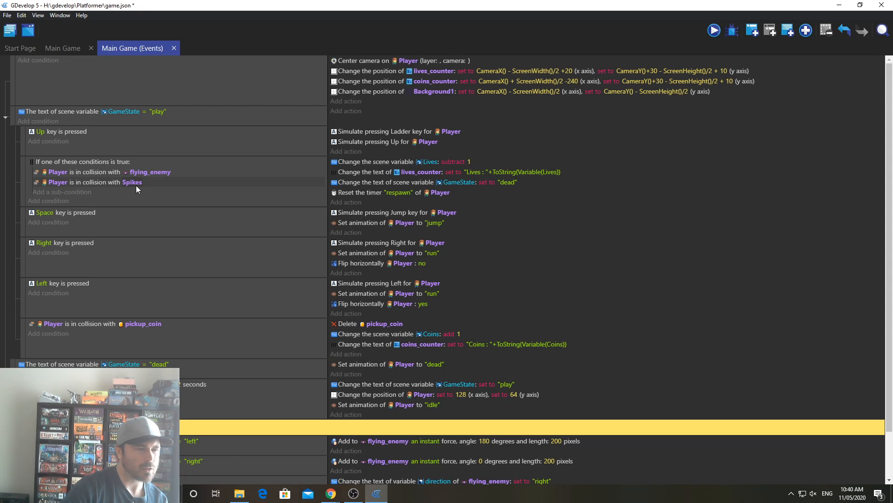
{"action": "mouse_move", "coordinate": [122, 167]}
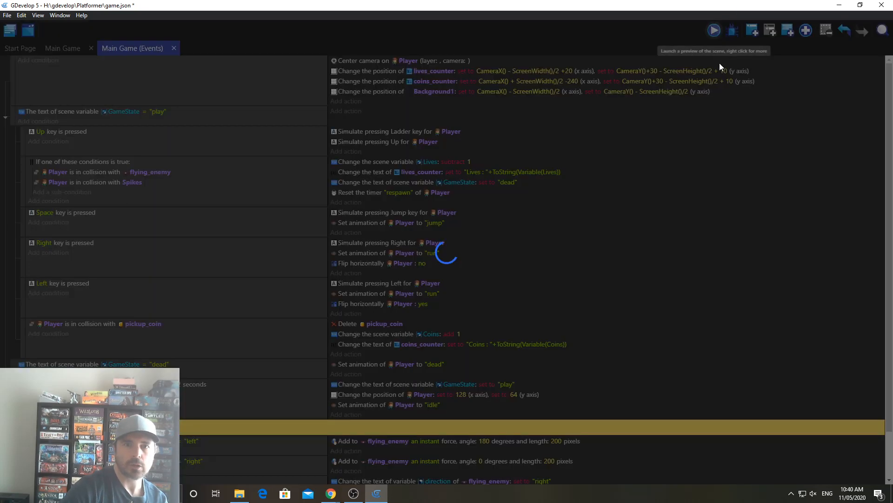
{"action": "left_click", "coordinate": [713, 30]}
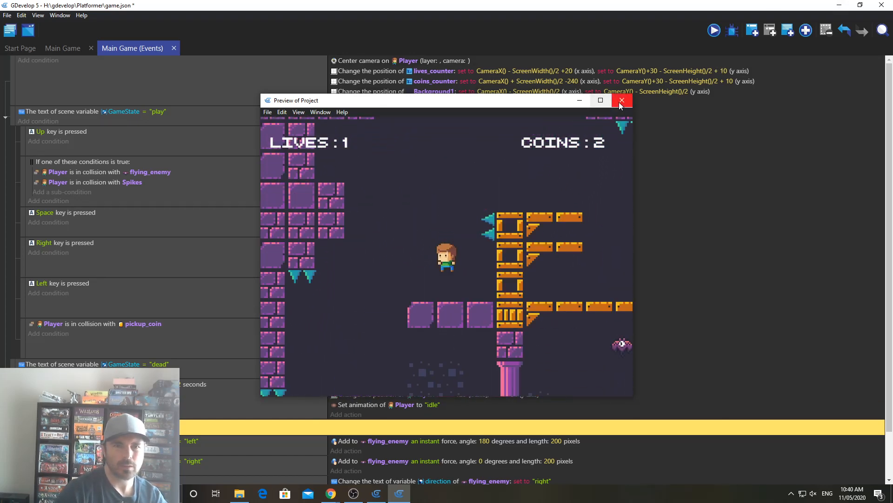
{"action": "left_click", "coordinate": [621, 100]}
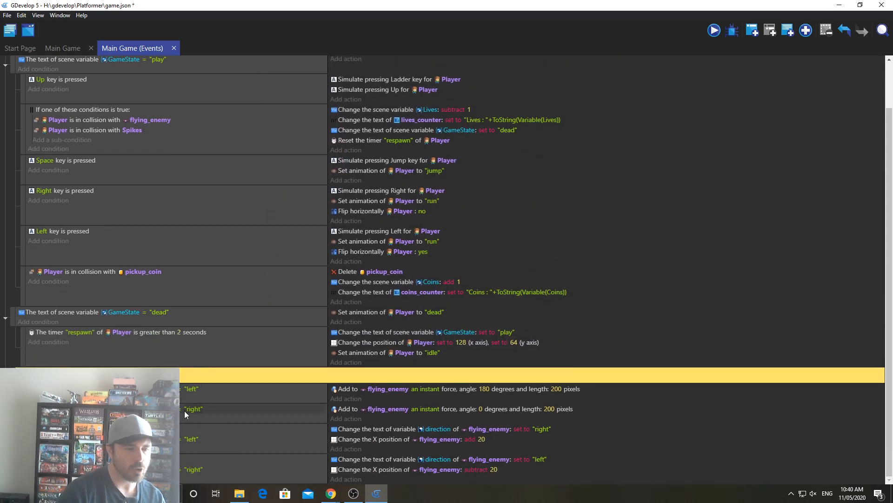
{"action": "mouse_move", "coordinate": [214, 417]}
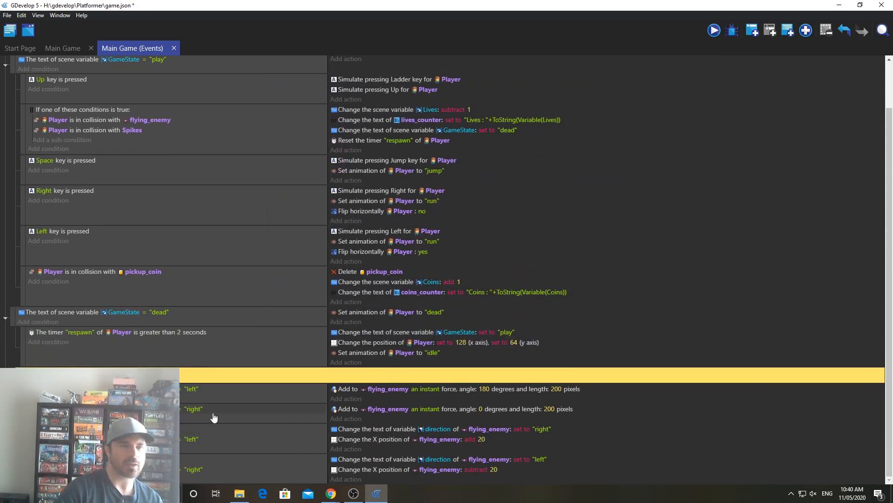